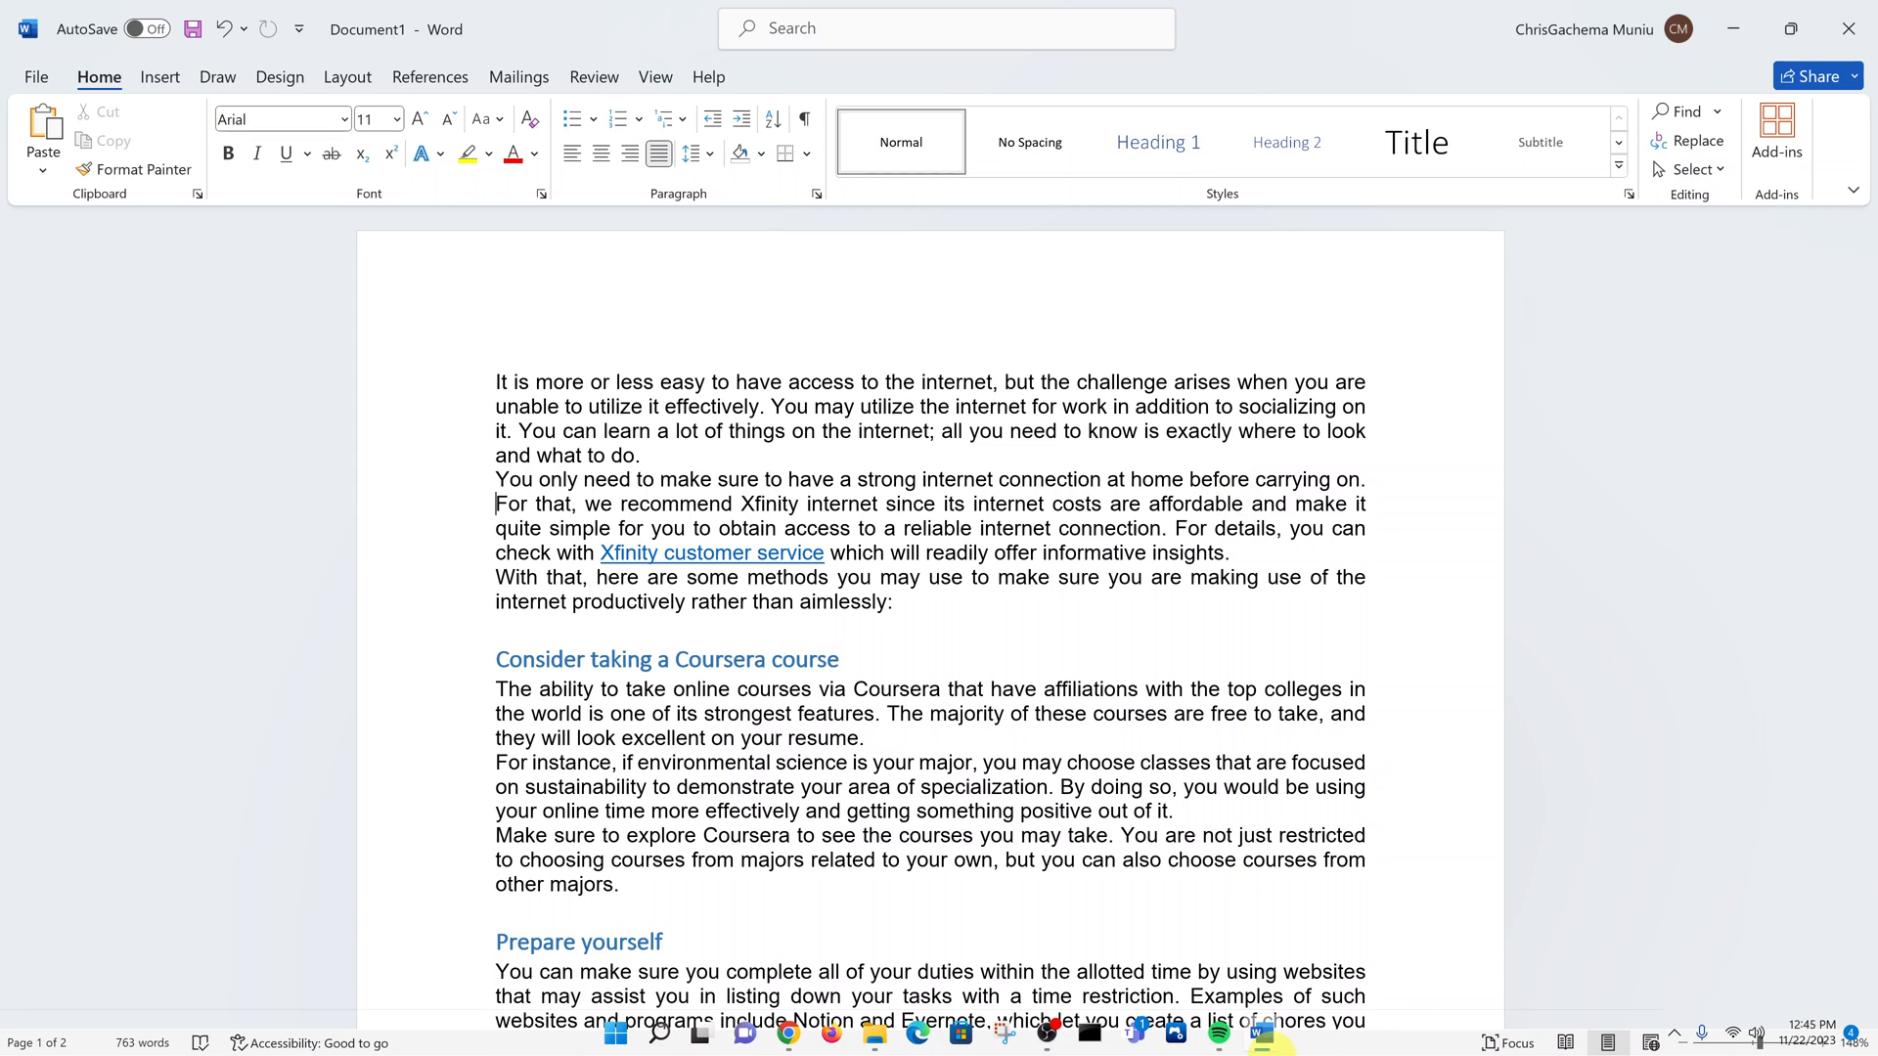
mouse_move(1397, 782)
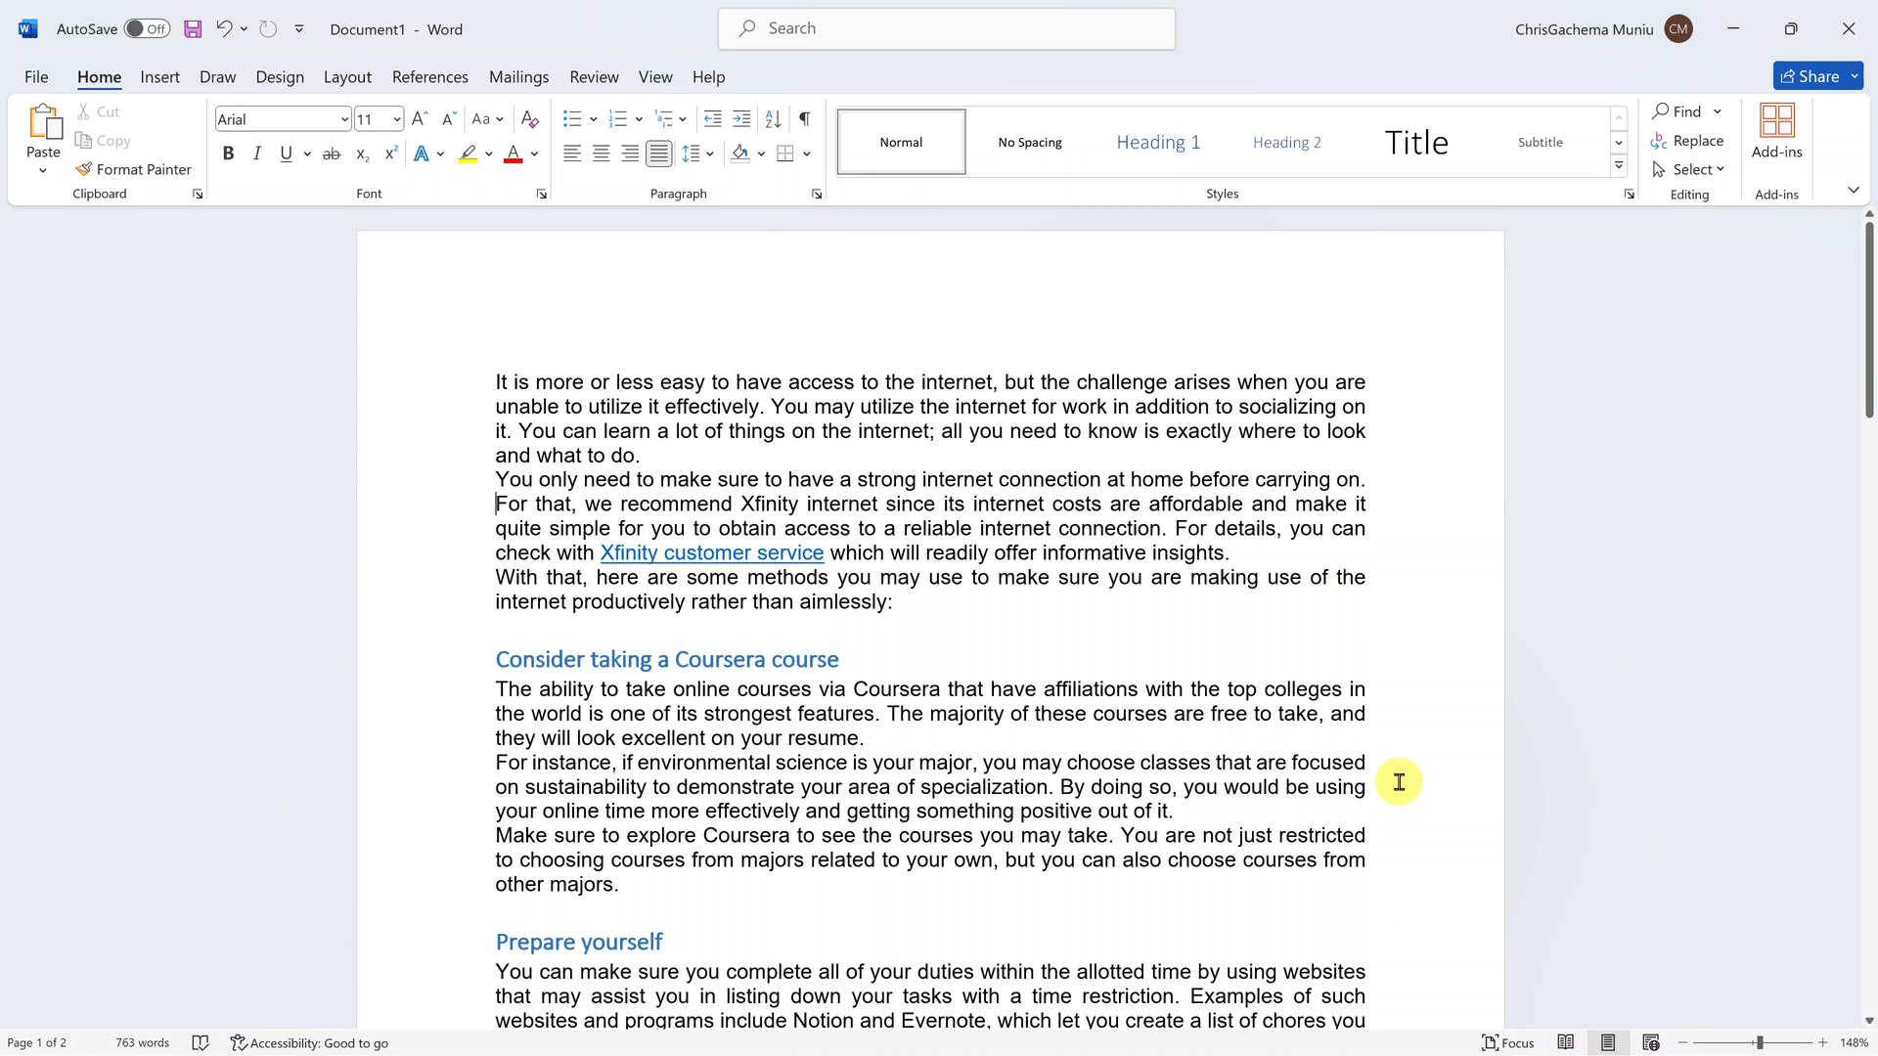
mouse_move(1013, 346)
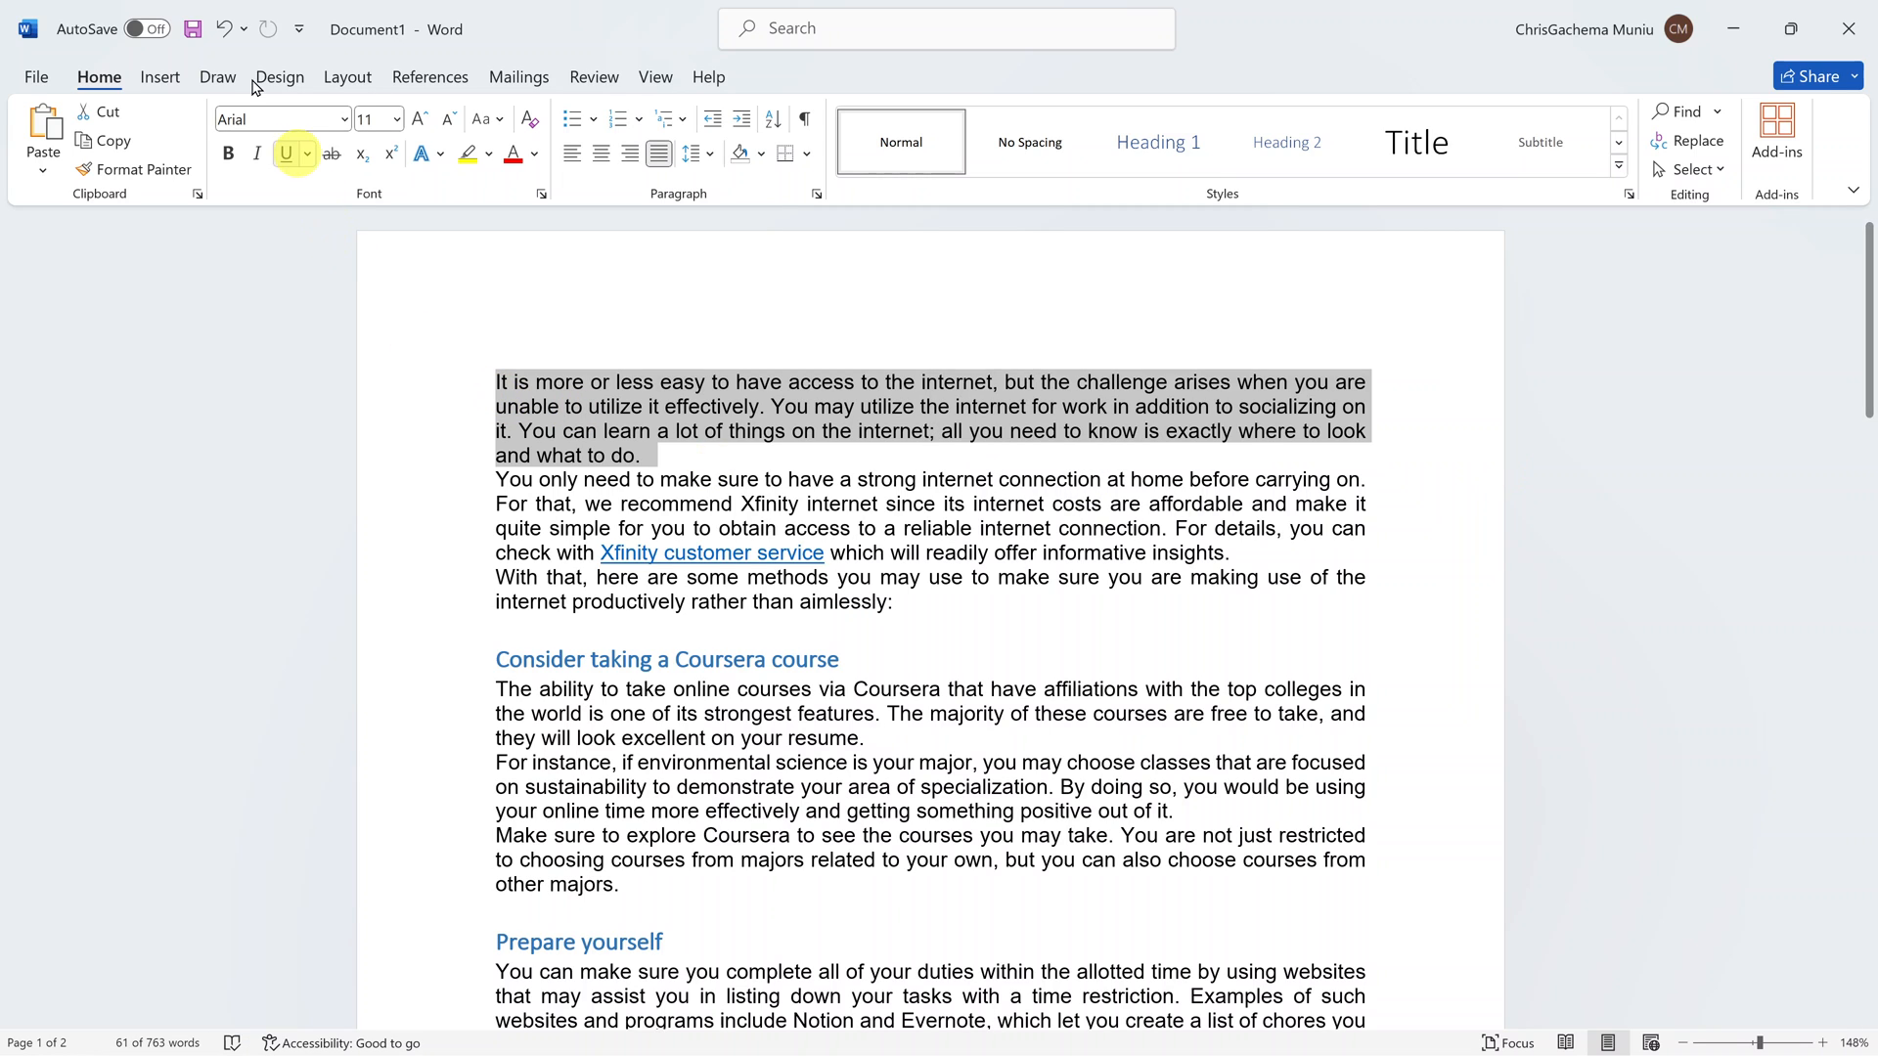
mouse_move(372, 117)
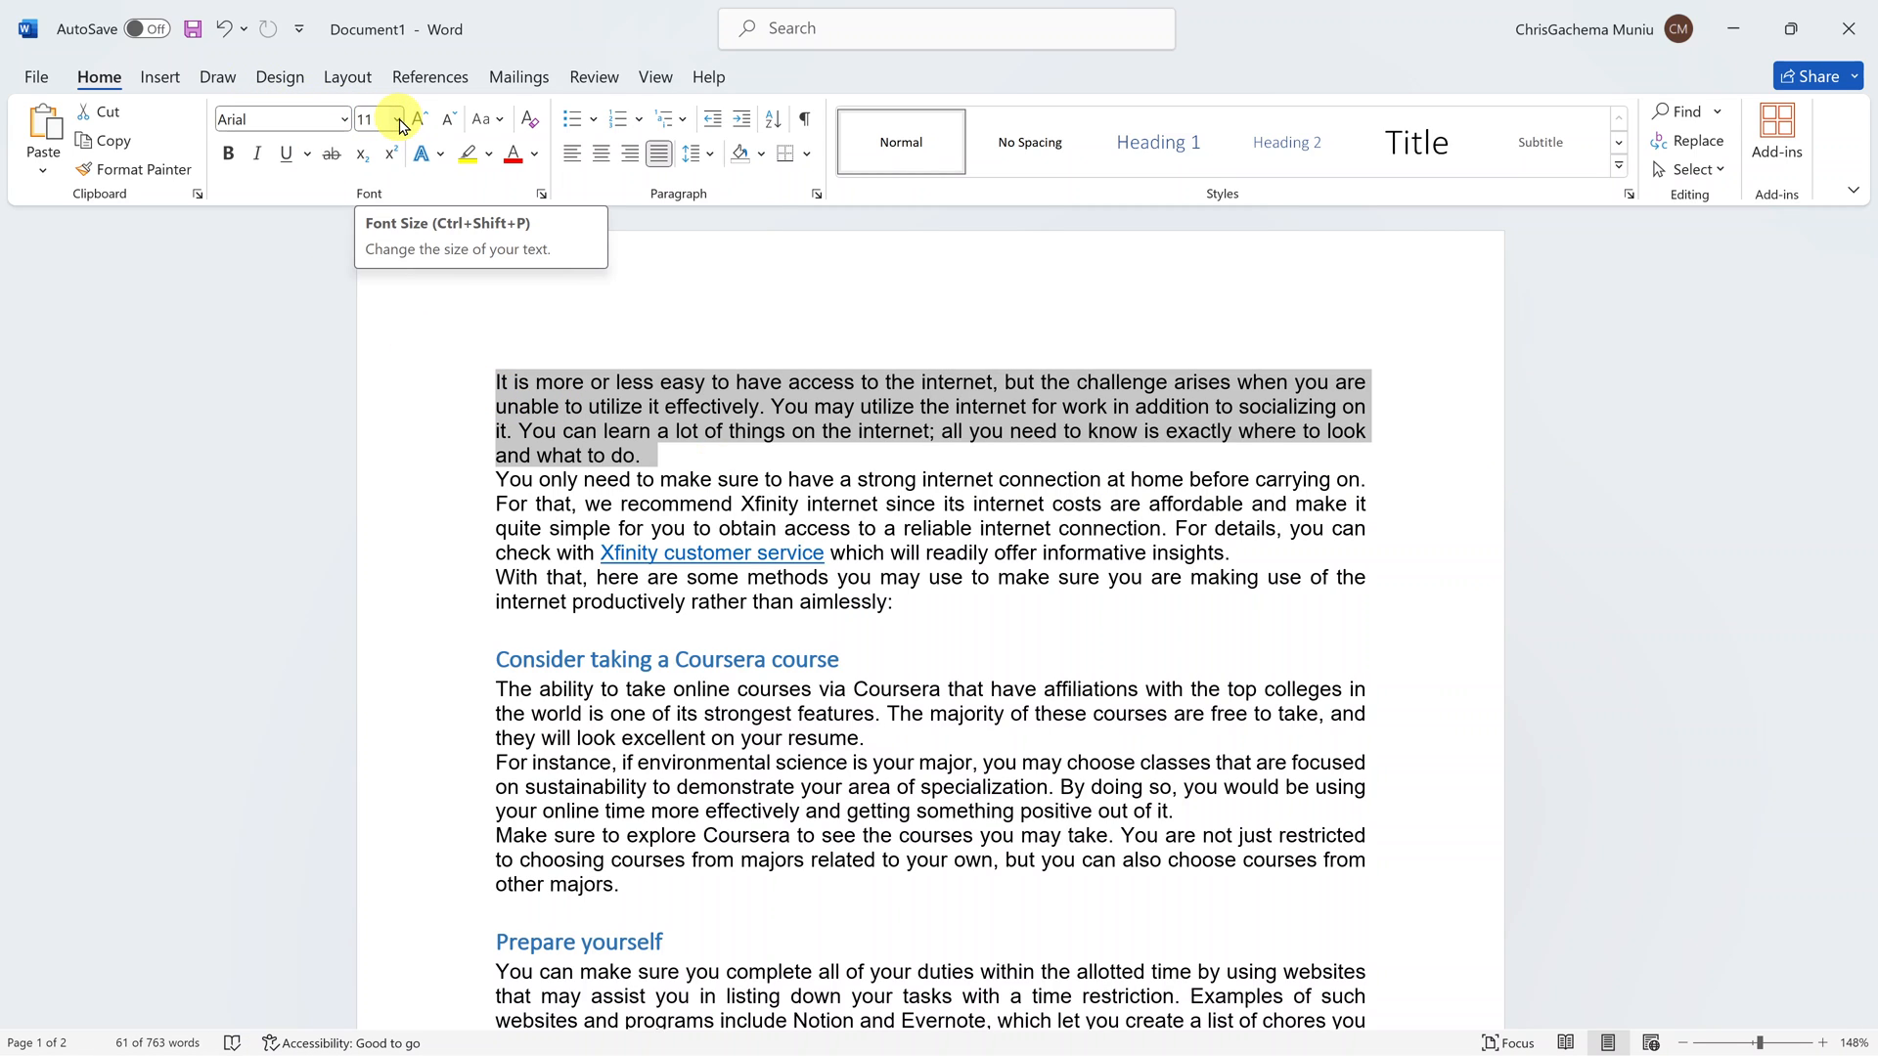
mouse_move(348, 126)
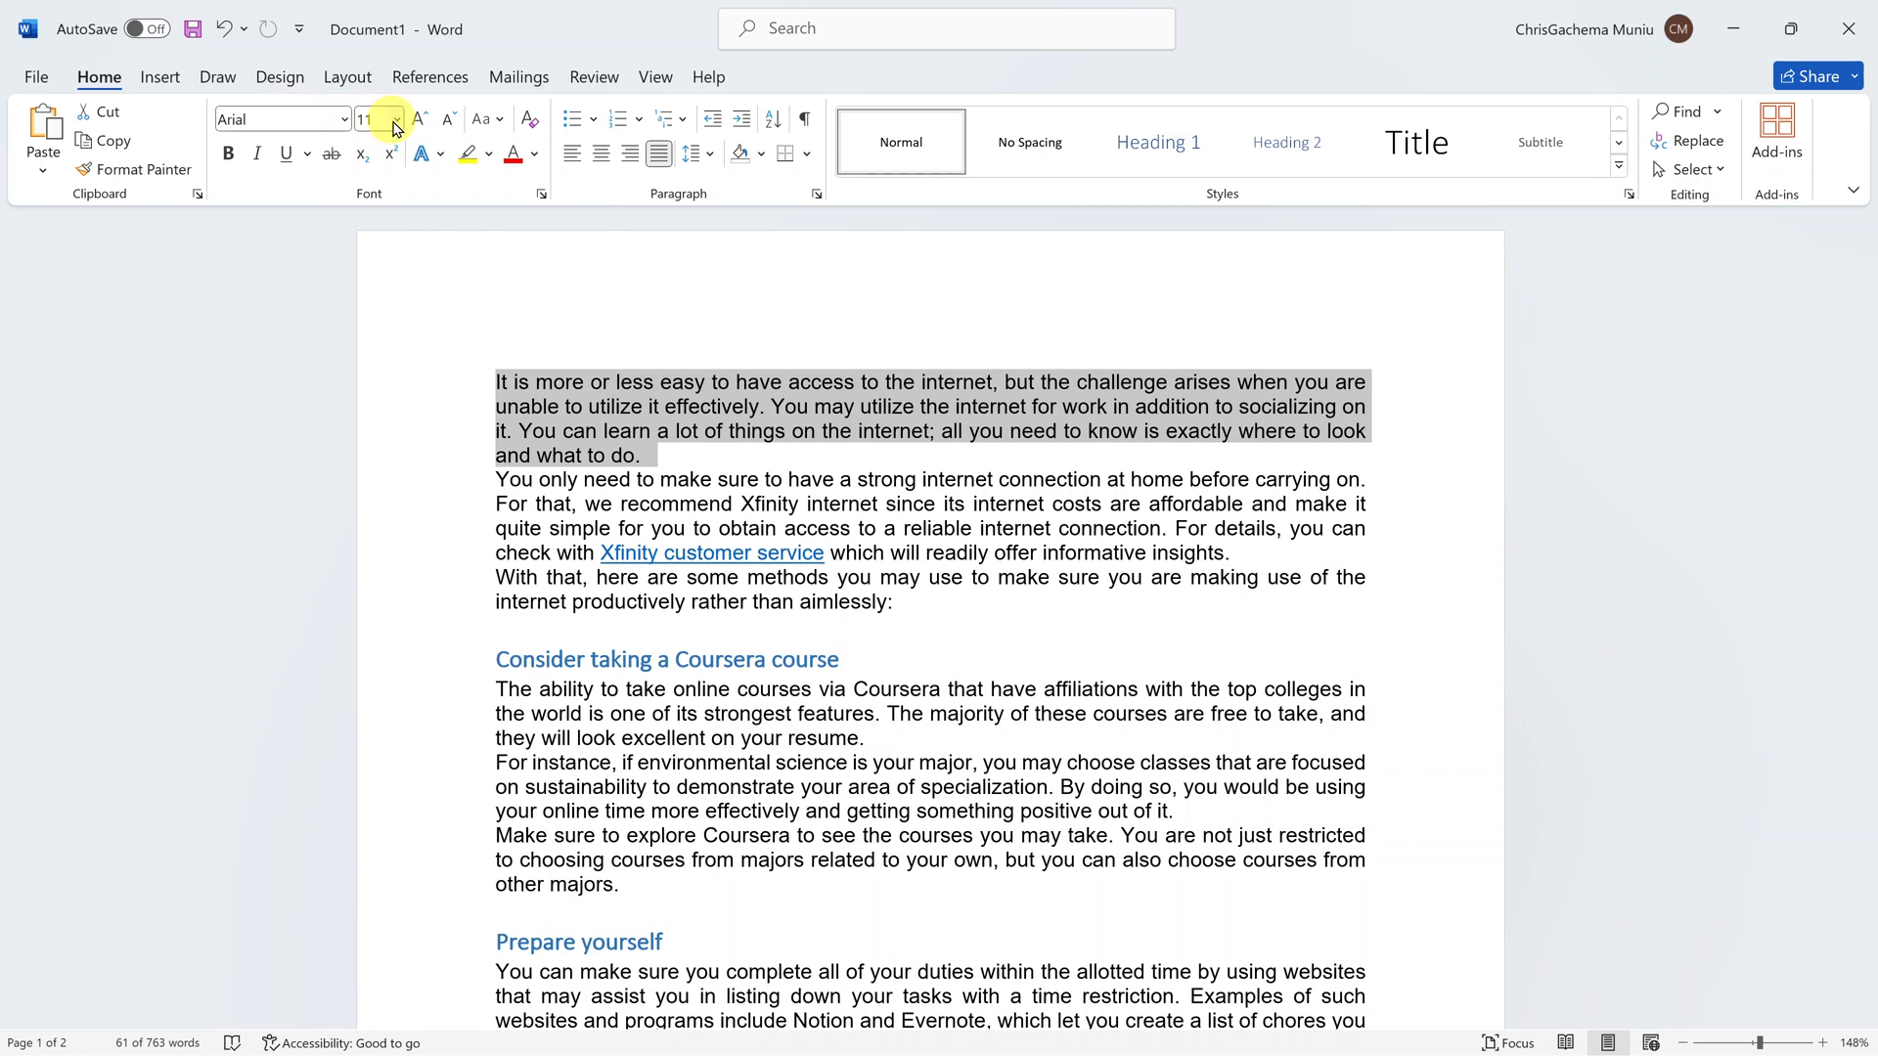
mouse_move(372, 120)
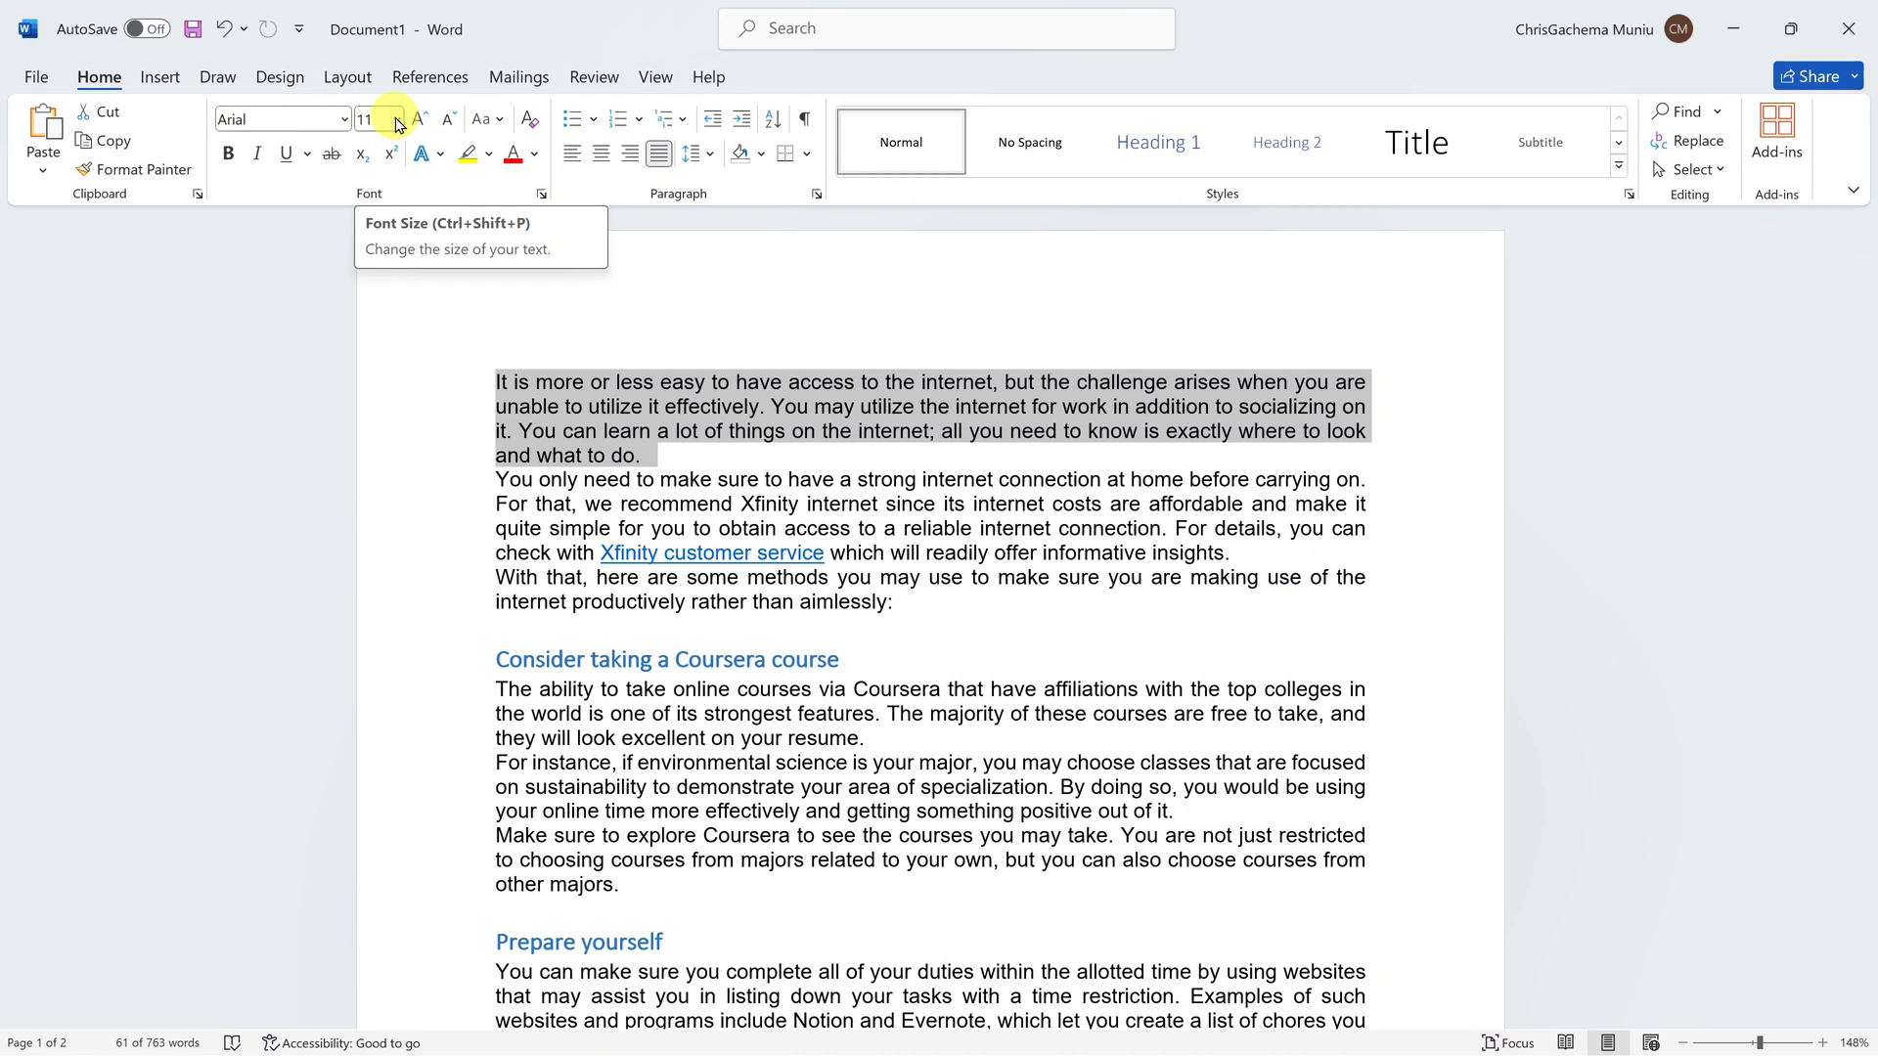
Step: Choose 12 pt from the Home tab's Font Size list for the selected paragraph
left_click(395, 120)
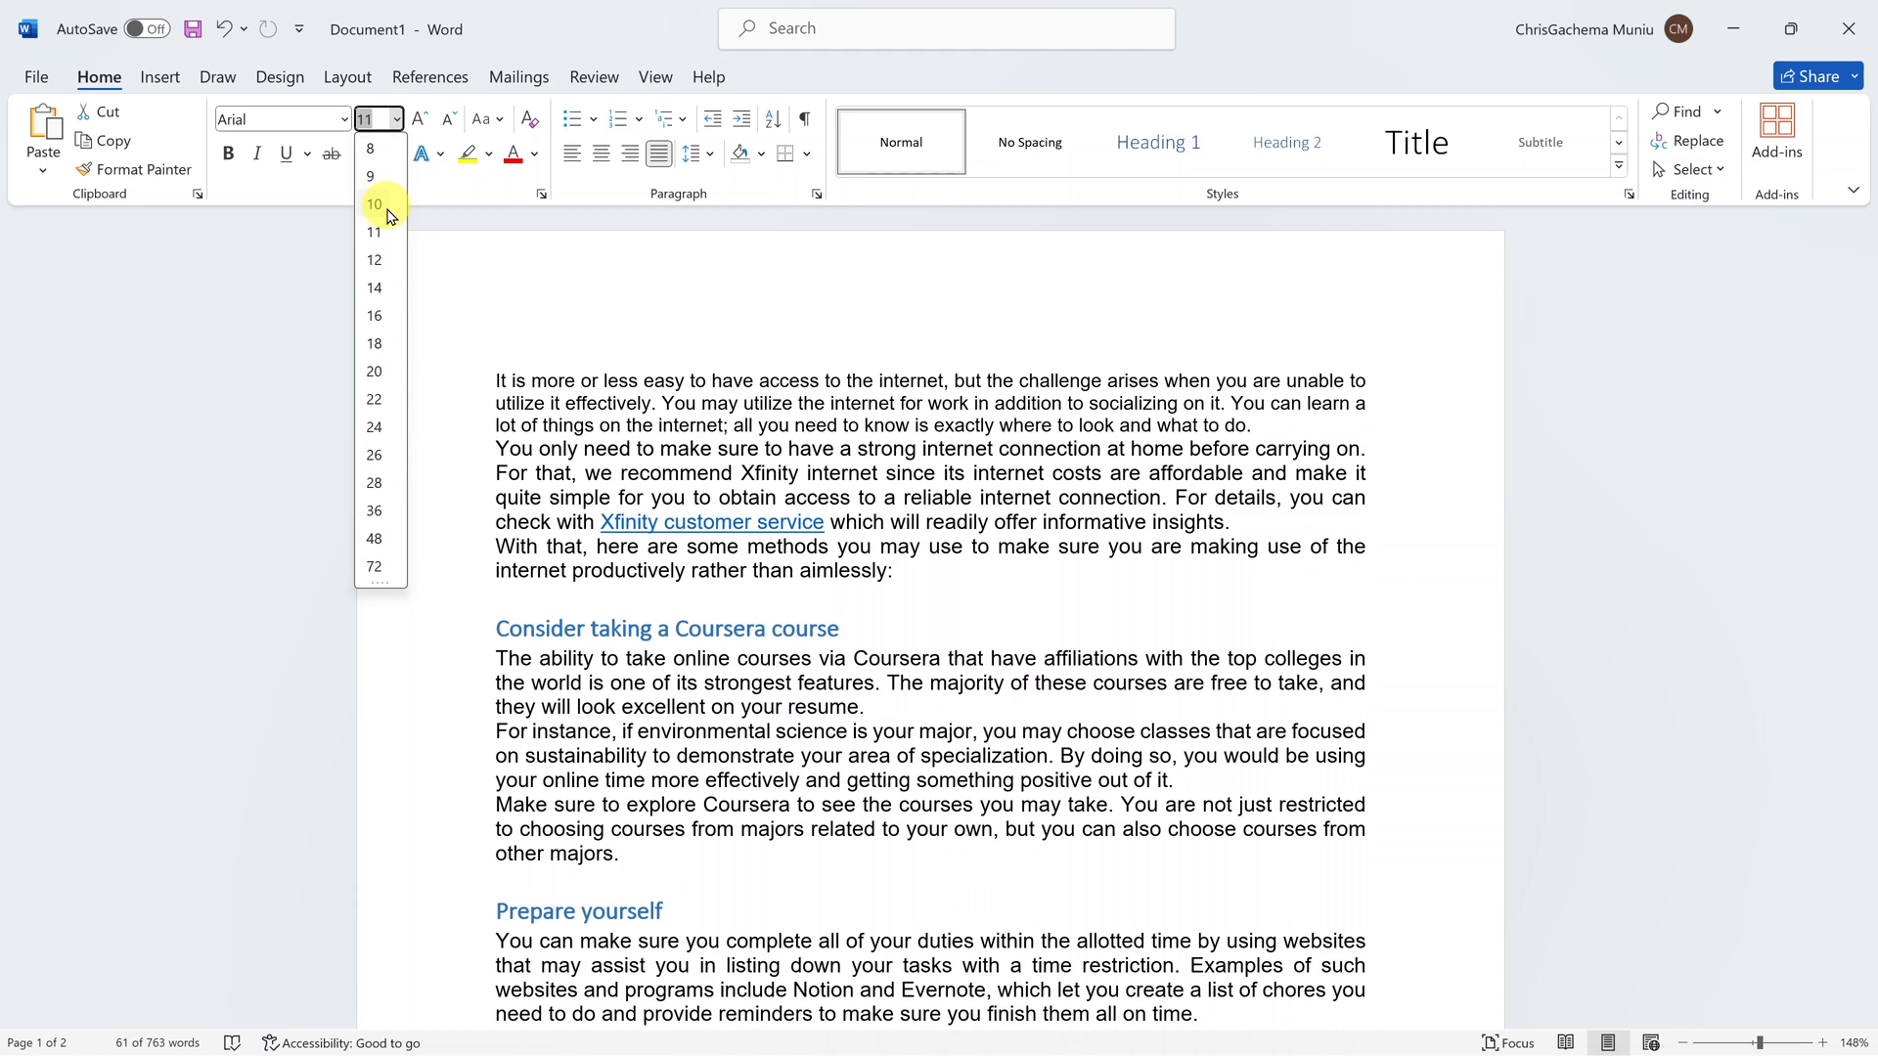
mouse_move(376, 315)
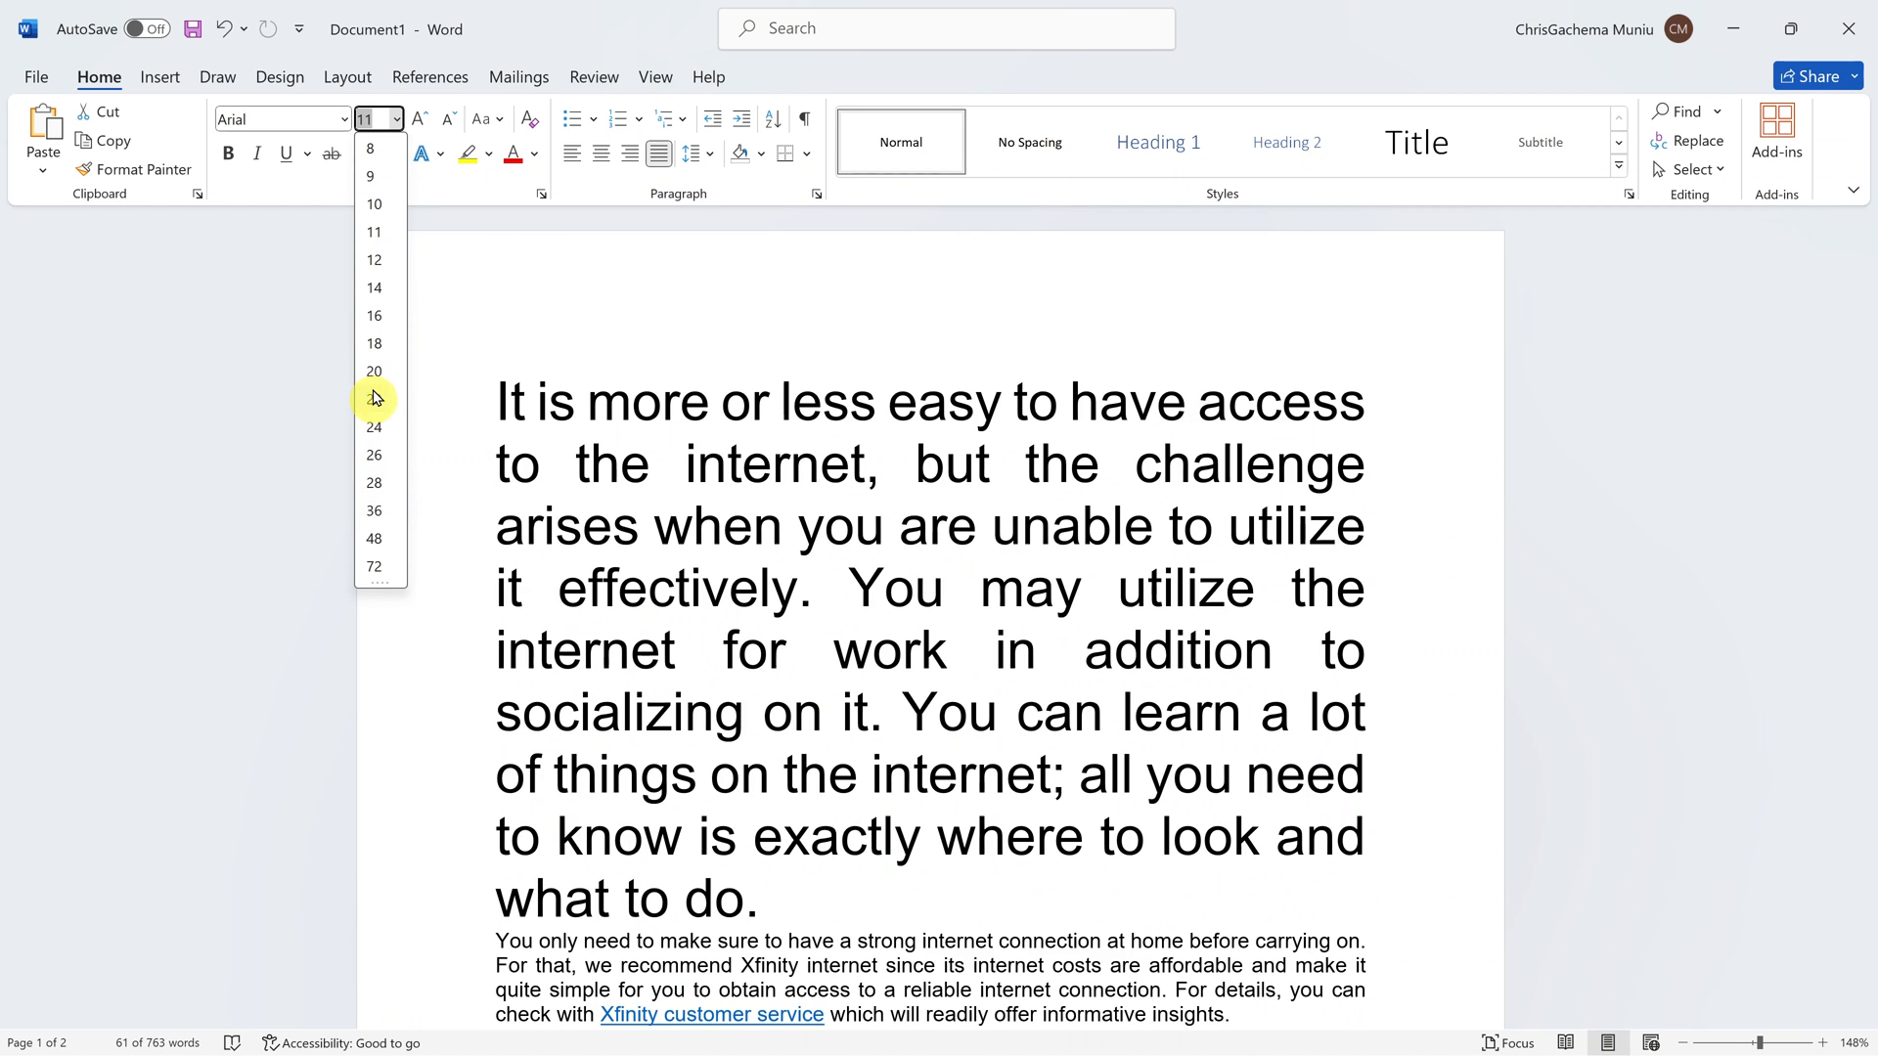
left_click(374, 258)
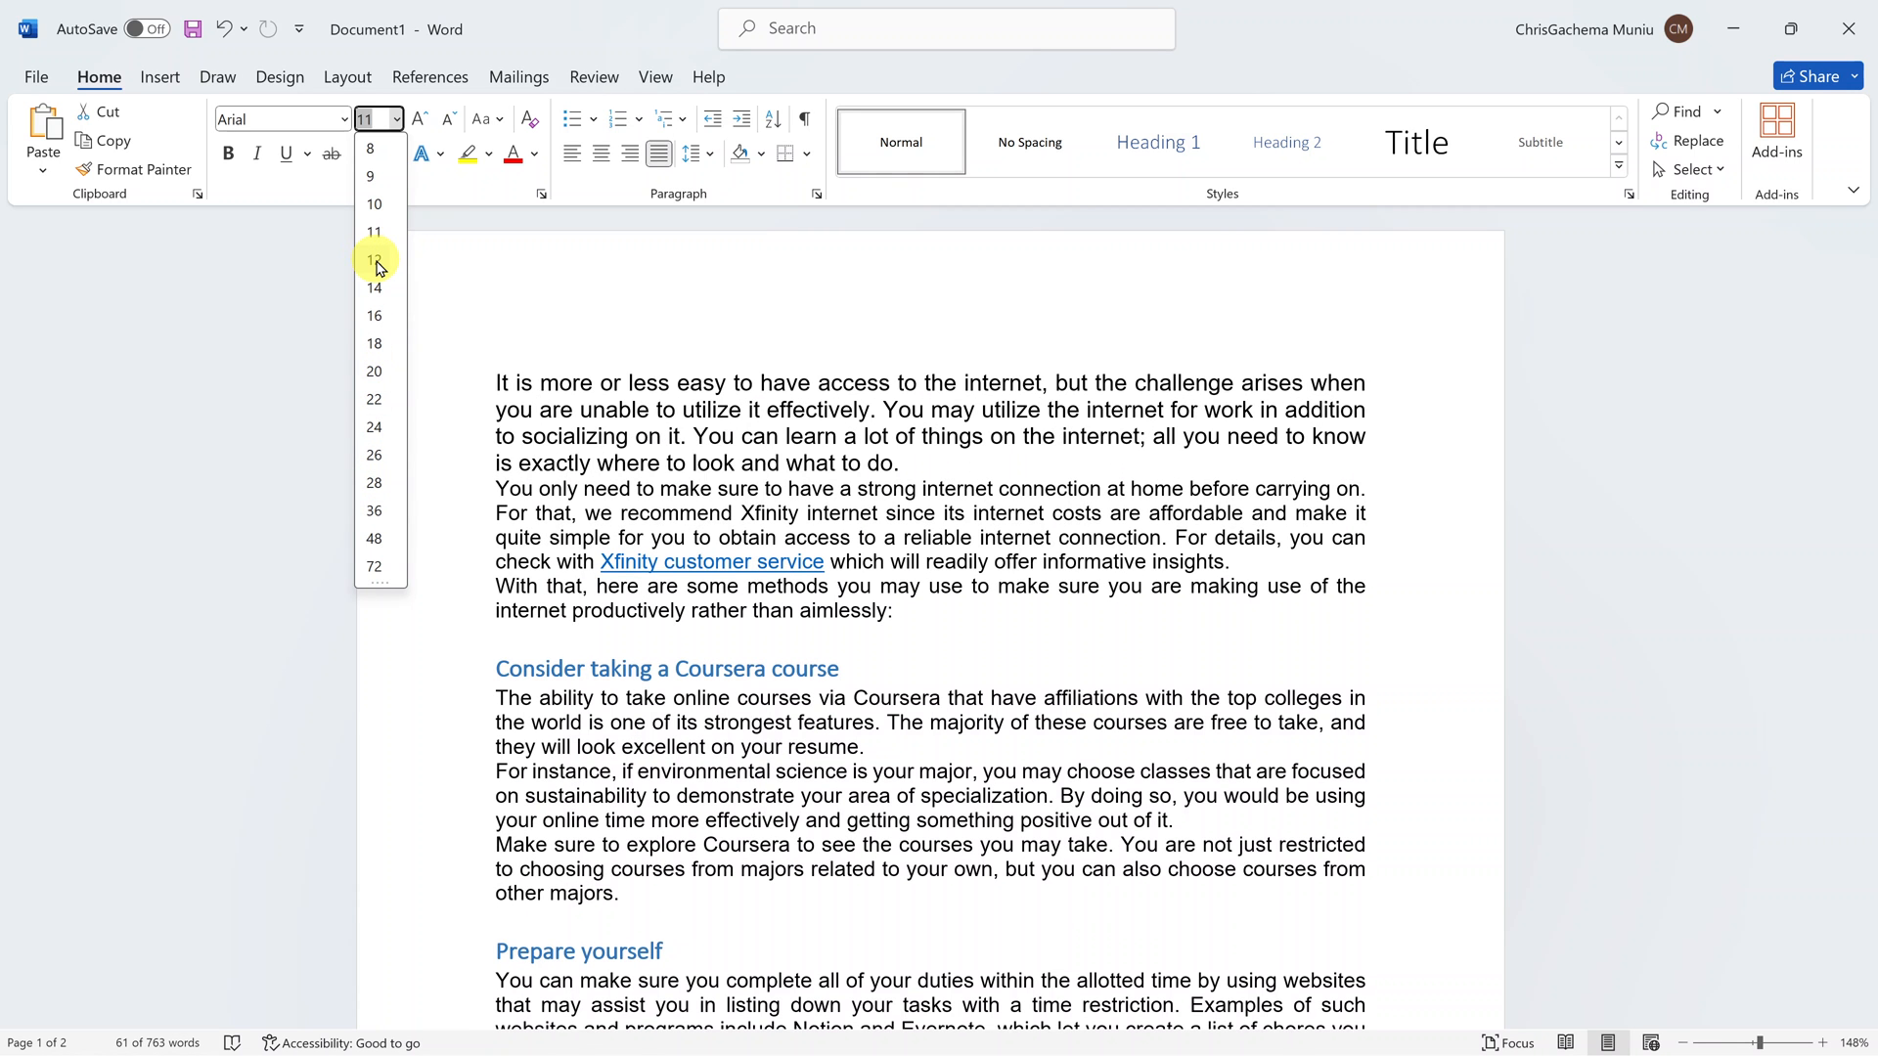
left_click(372, 258)
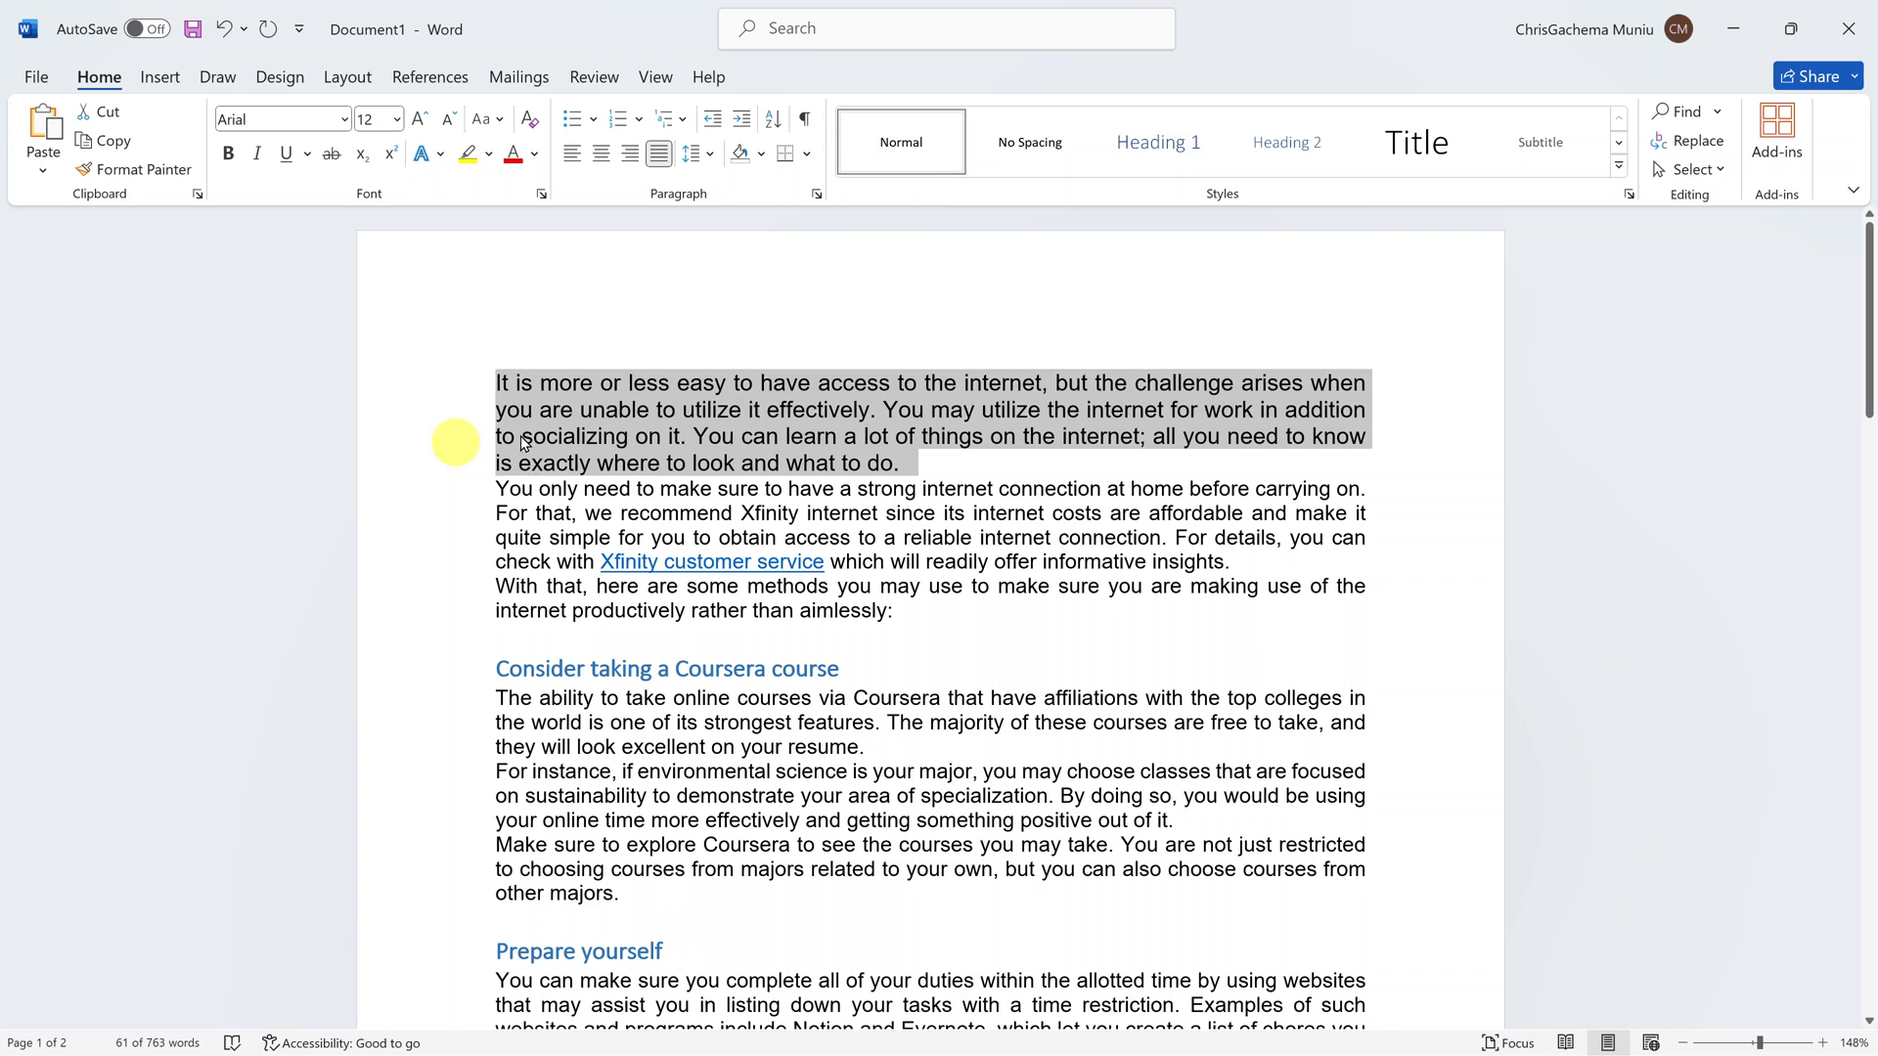
mouse_move(1134, 382)
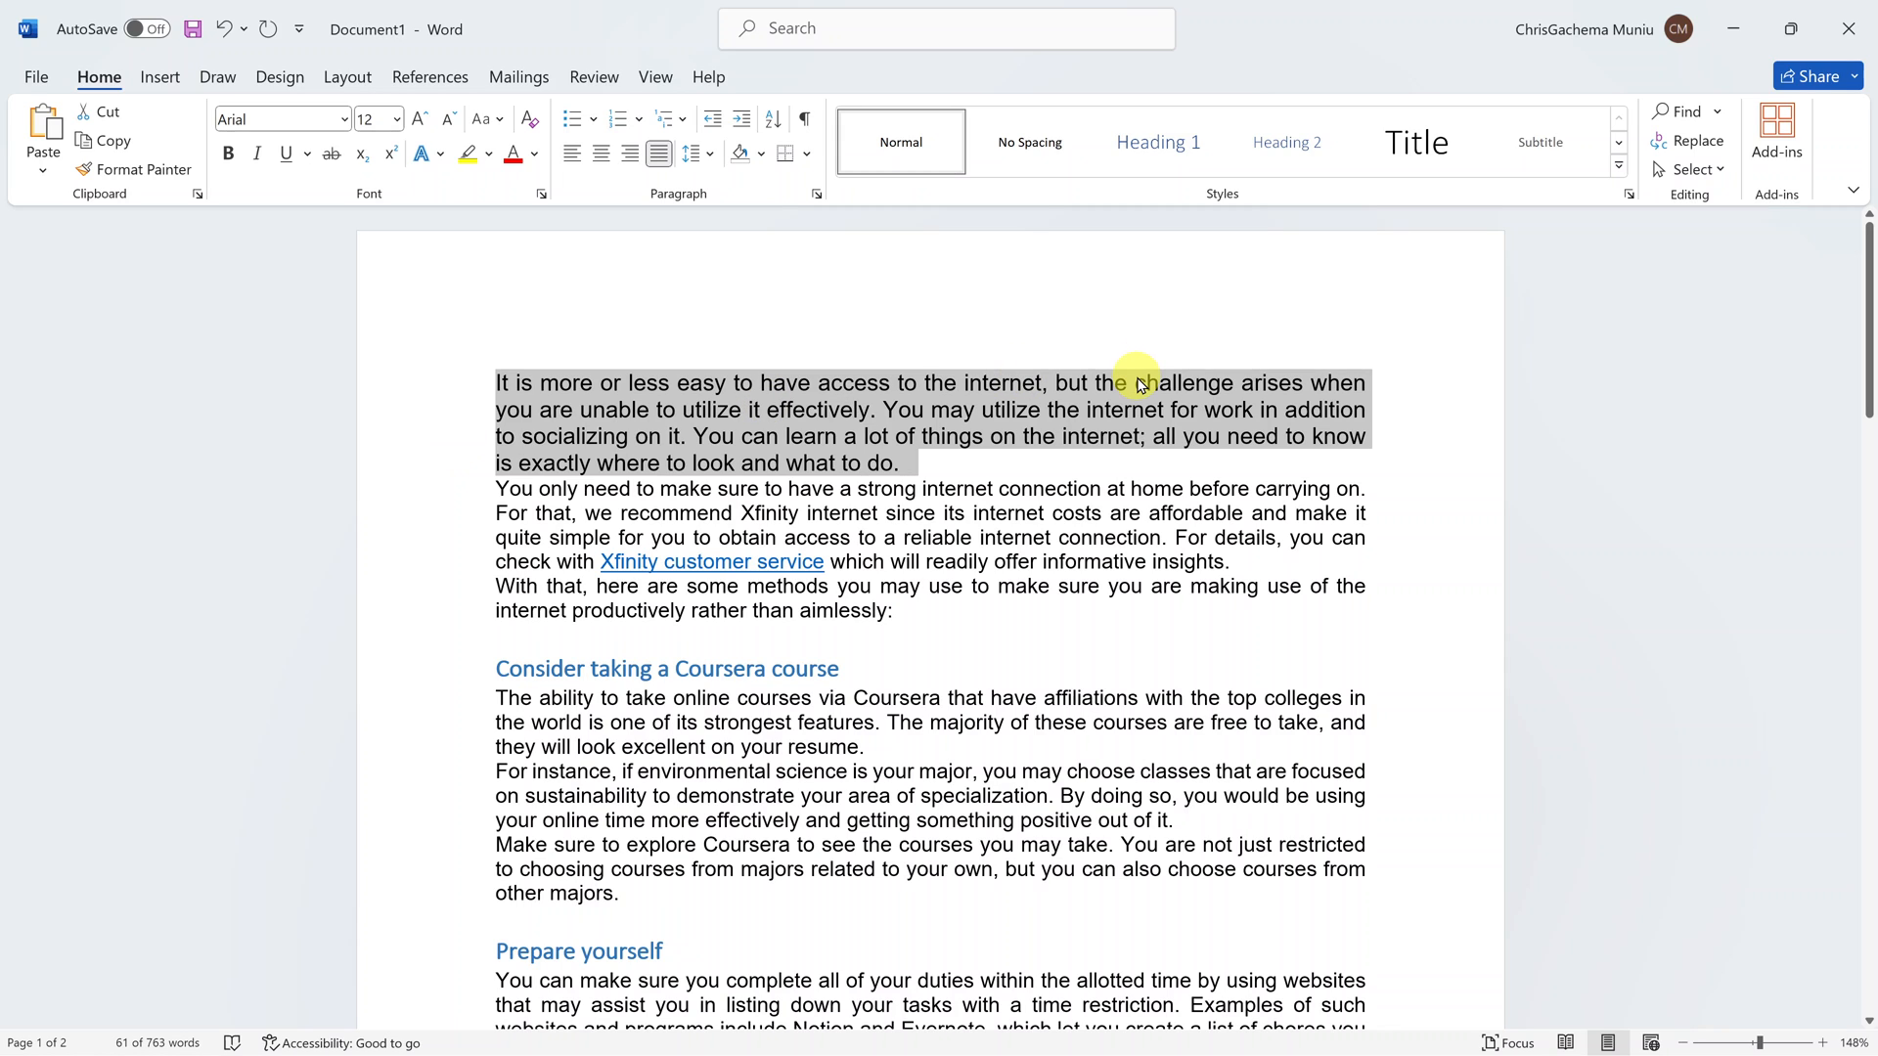
mouse_move(472, 211)
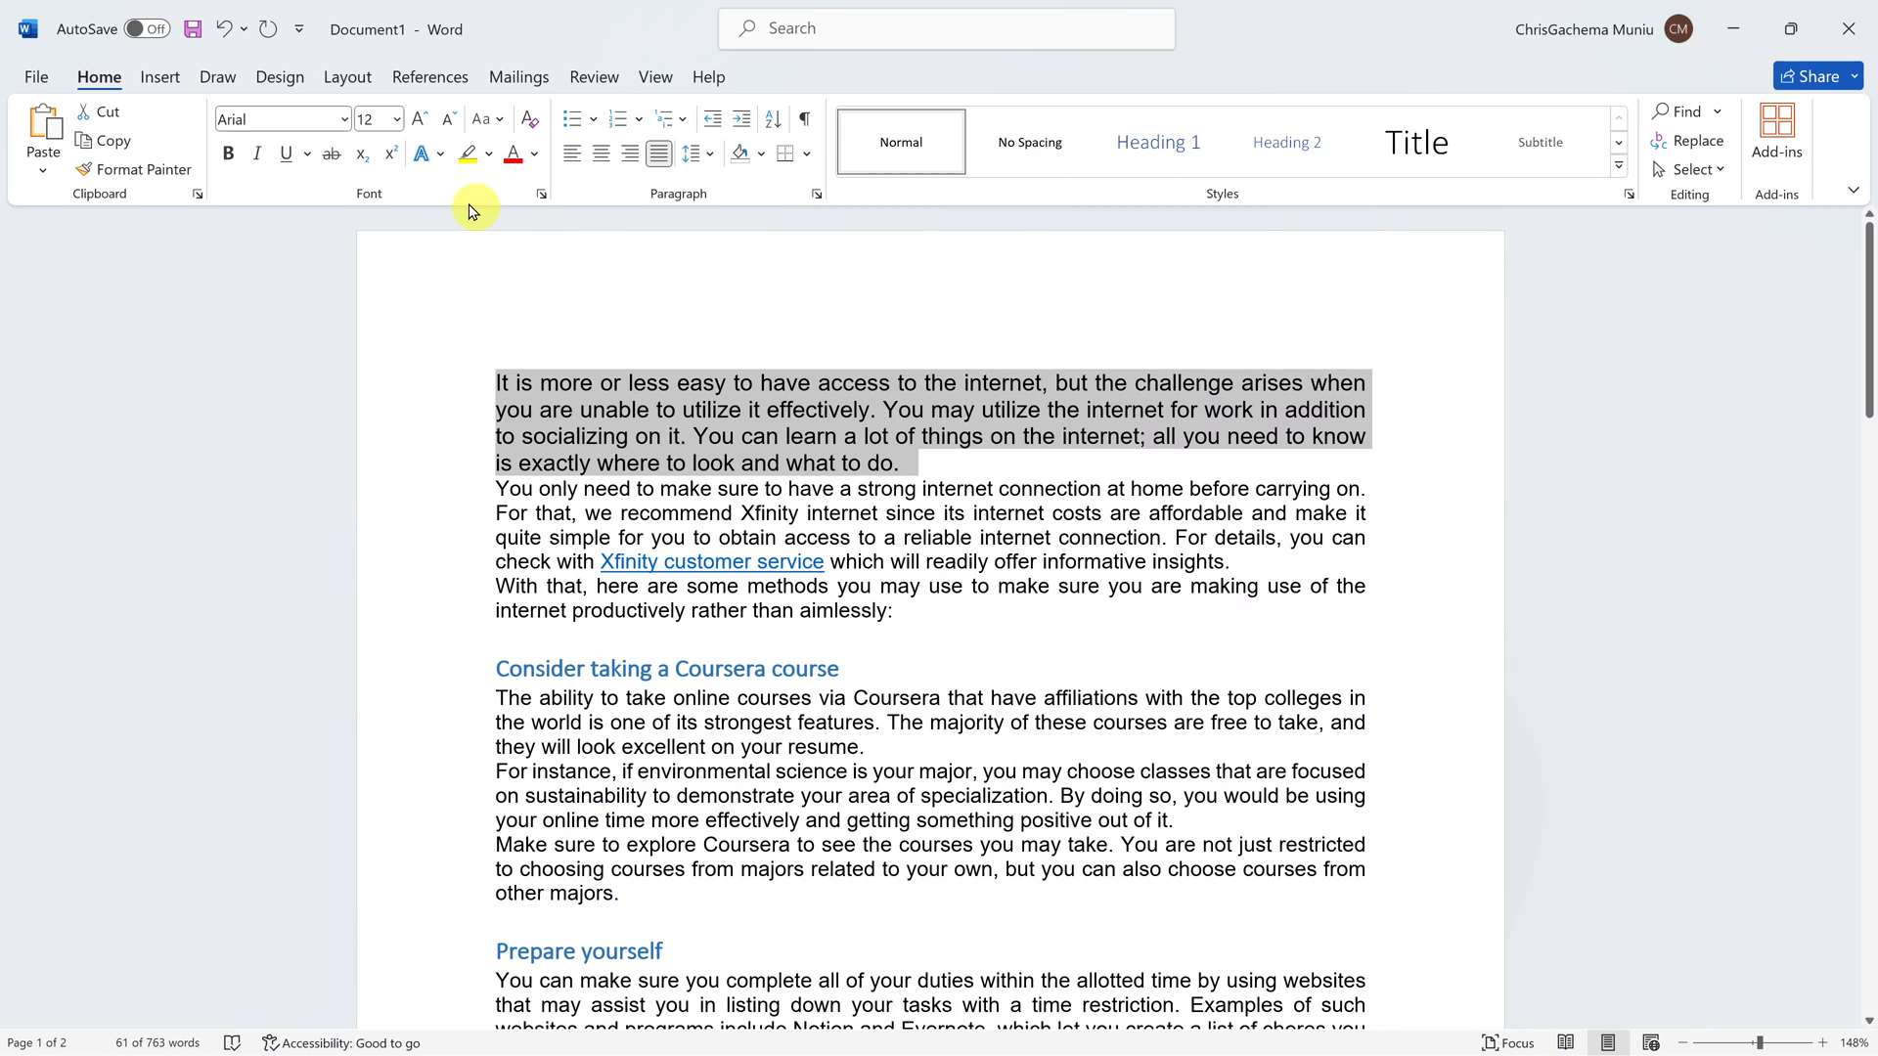
mouse_move(418, 119)
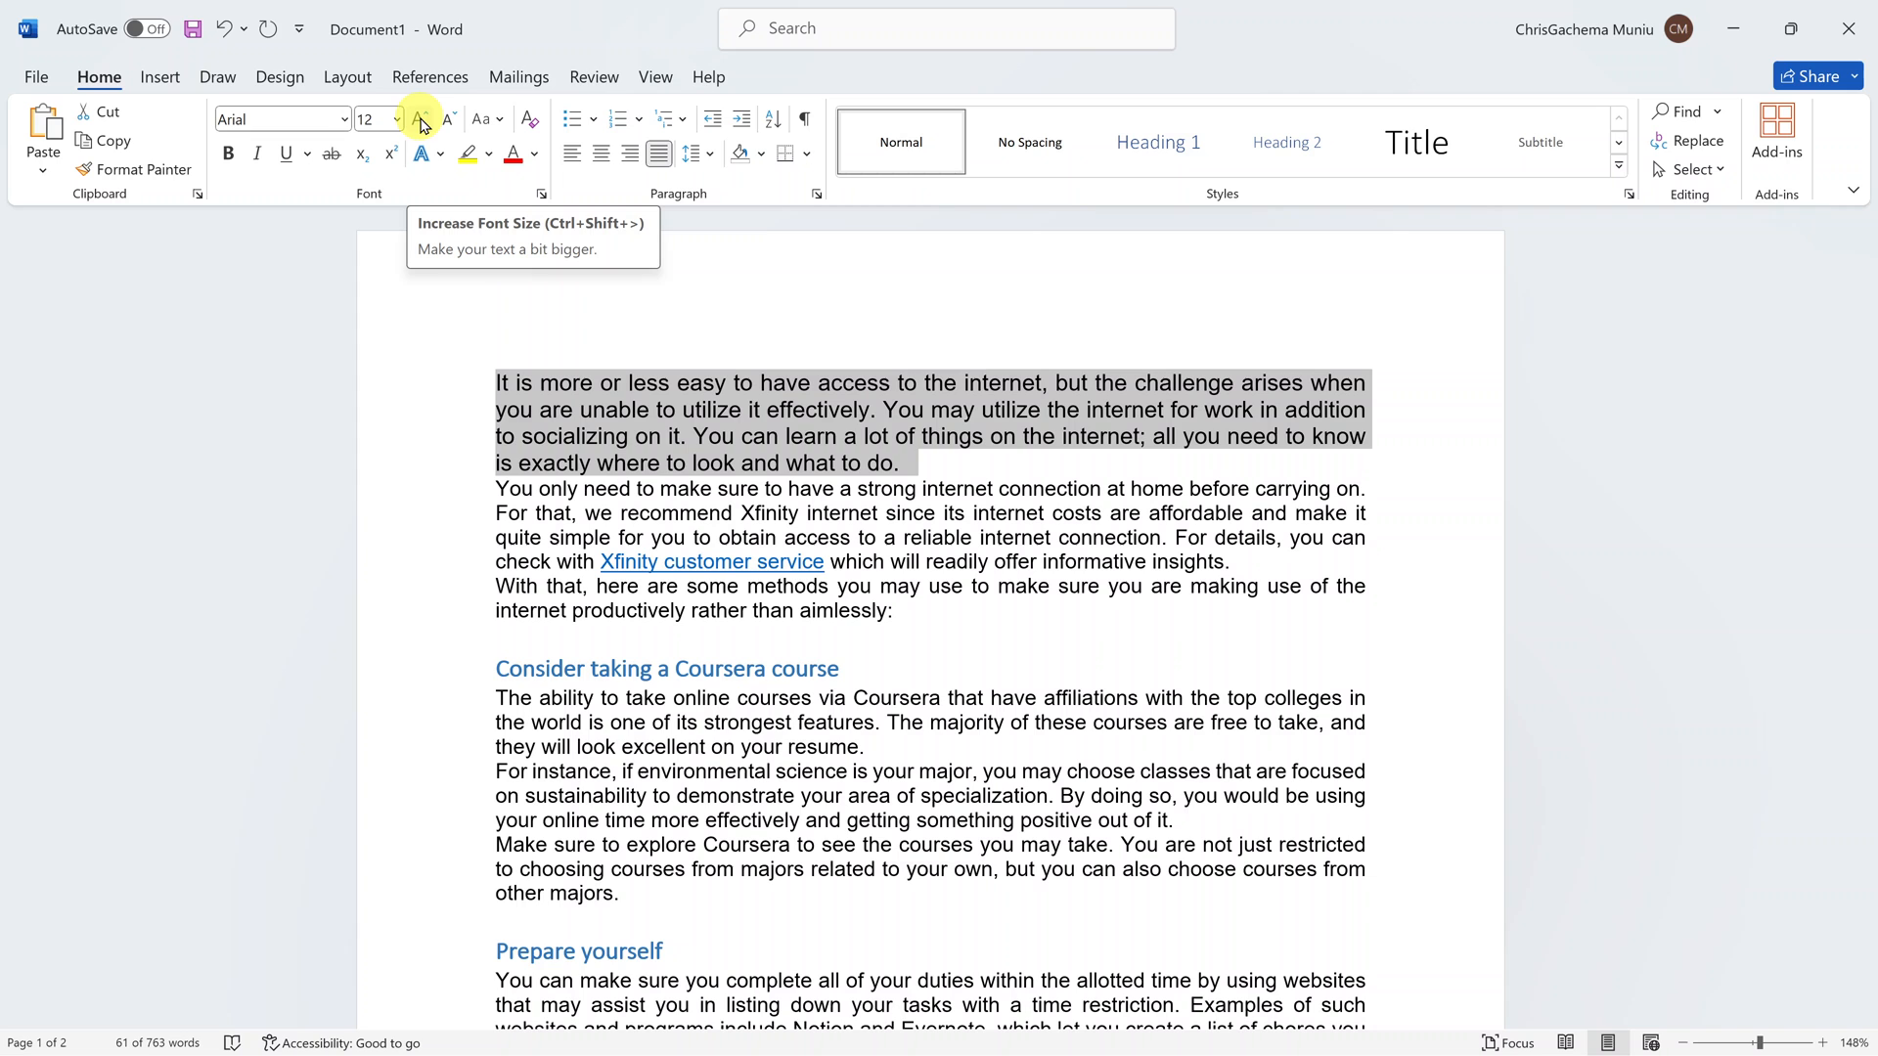
mouse_move(450, 119)
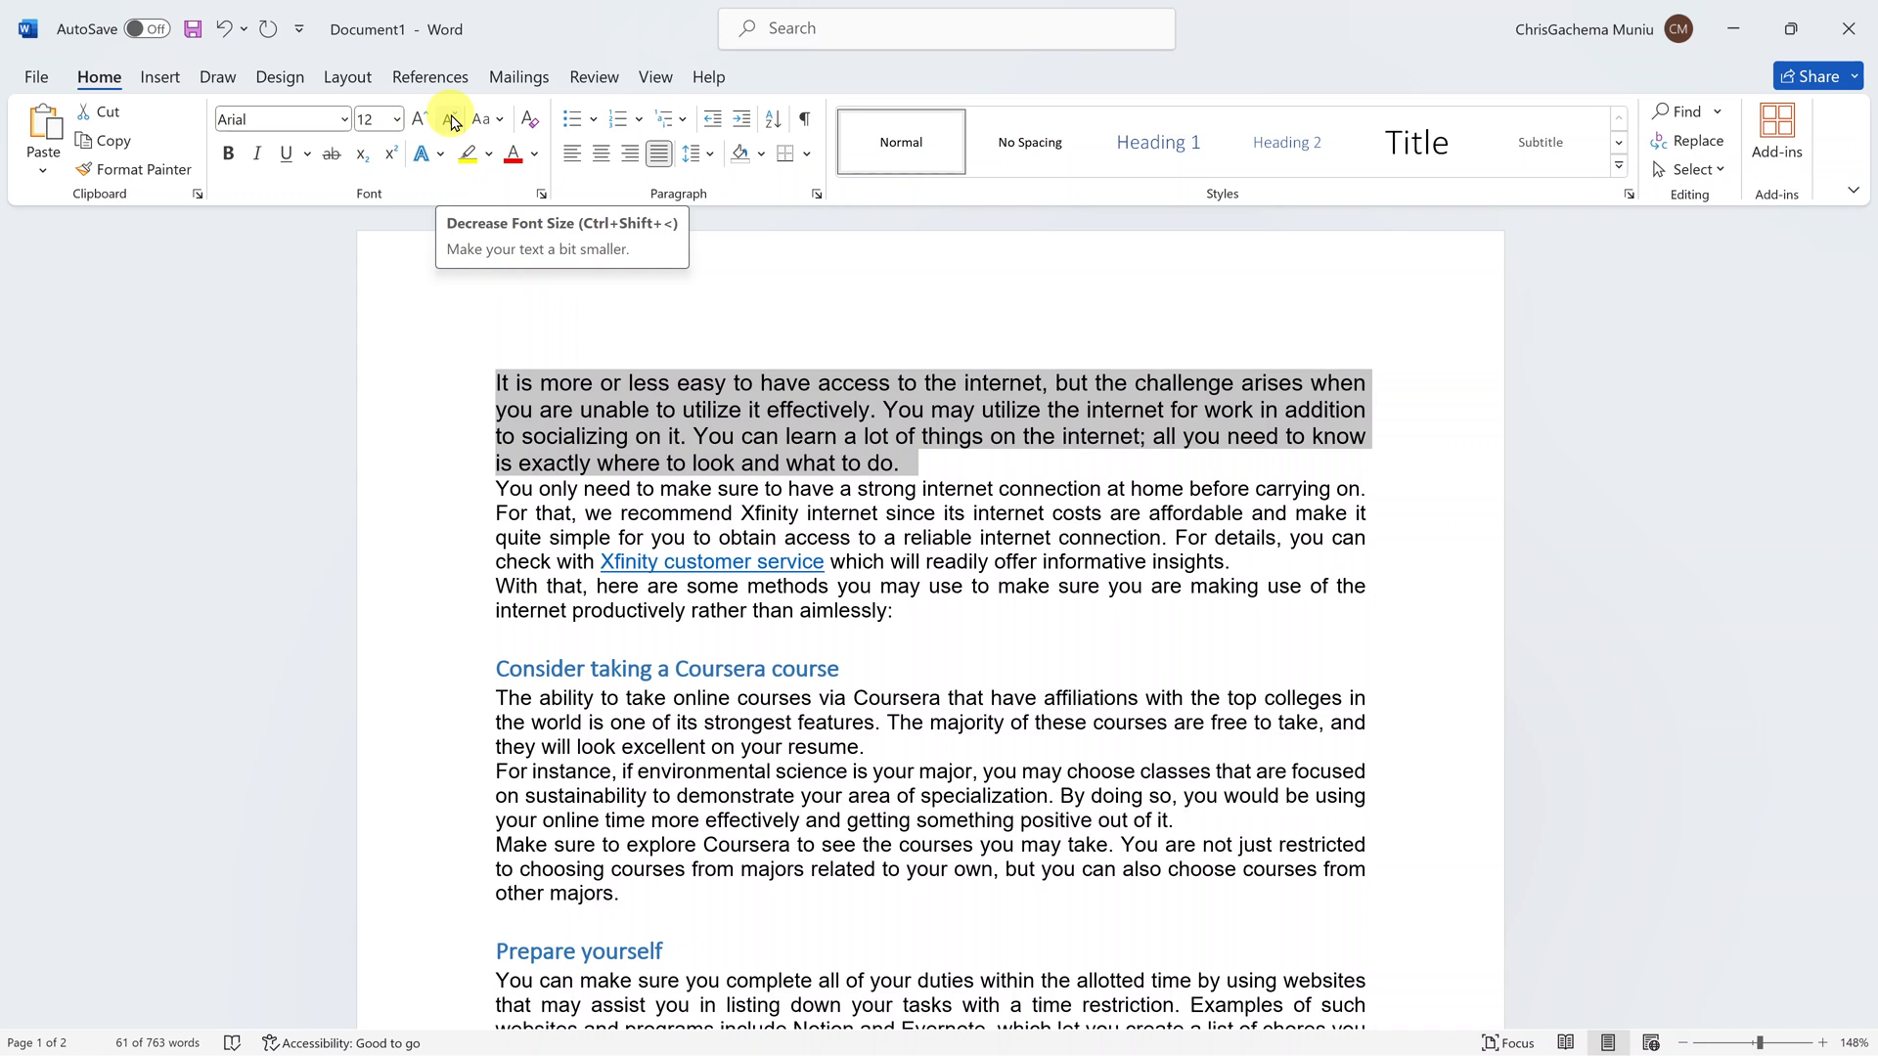
mouse_move(419, 120)
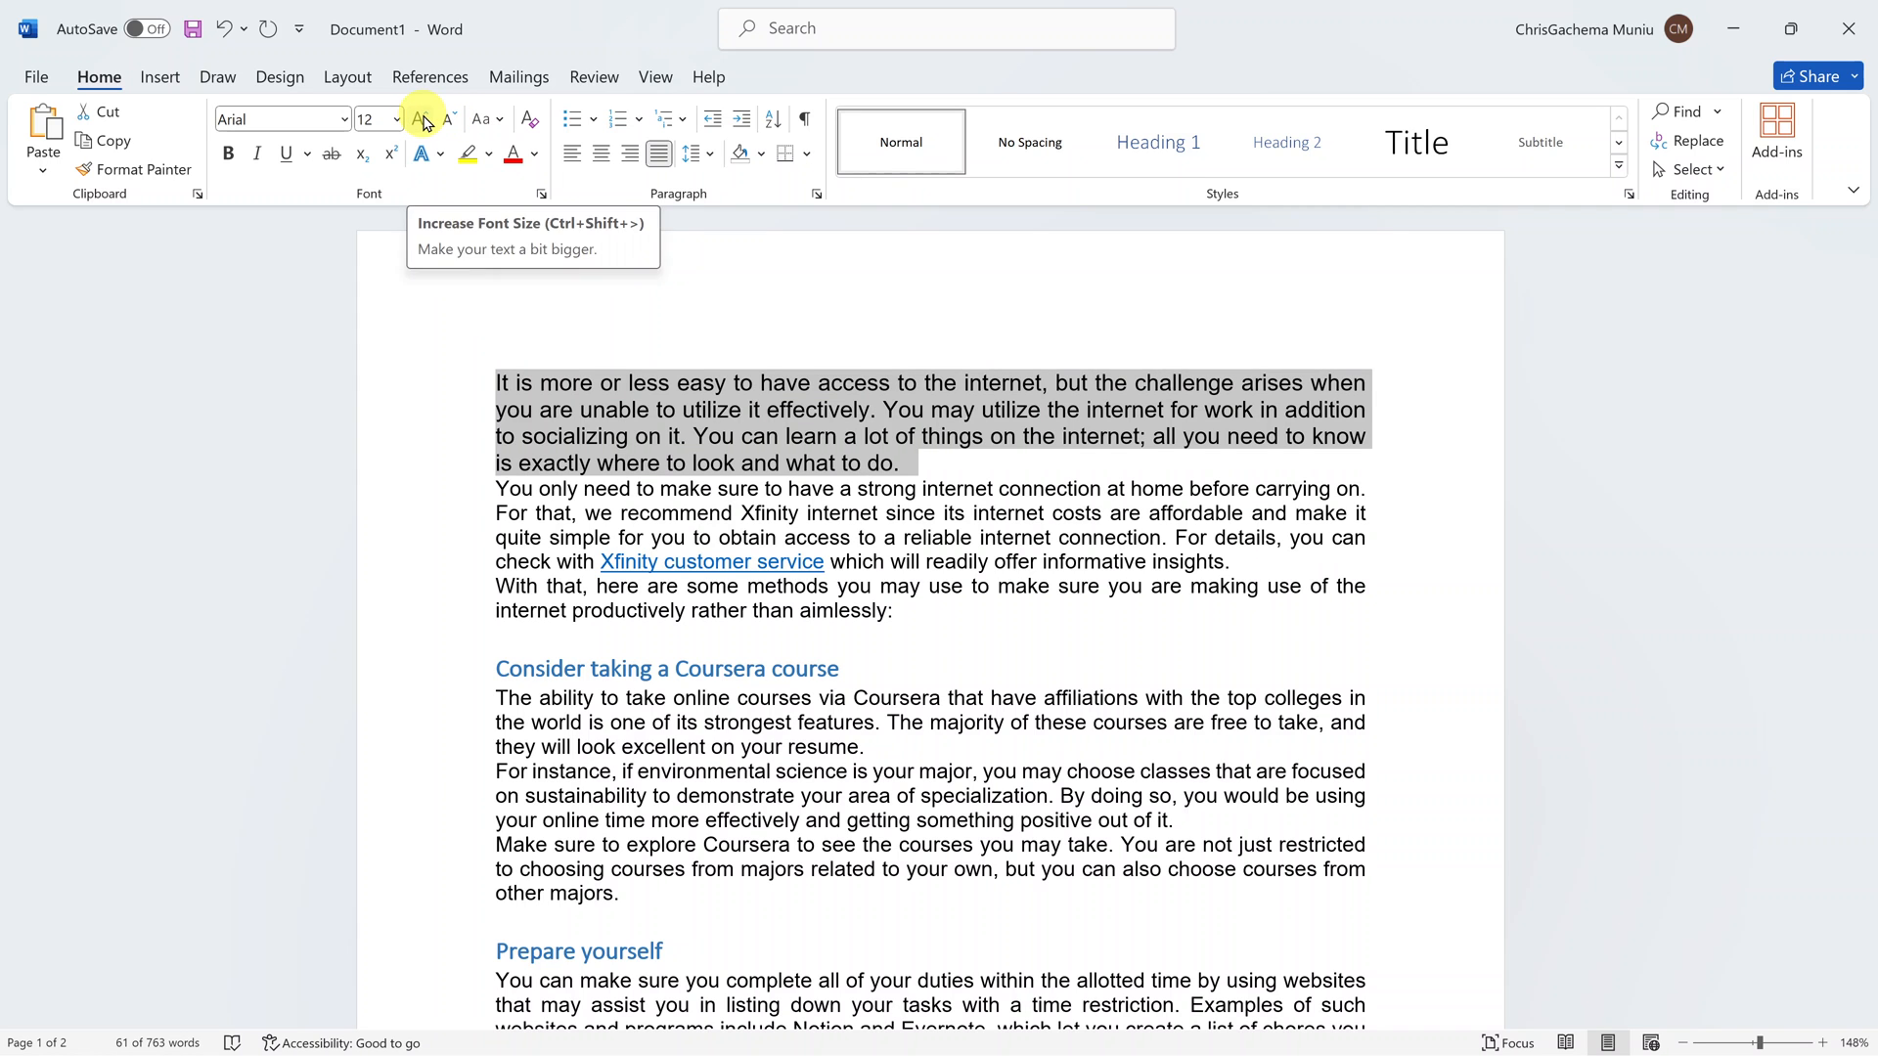
Step: Bump the paragraph one size larger, then shrink it twice back to 11 pt
left_click(423, 119)
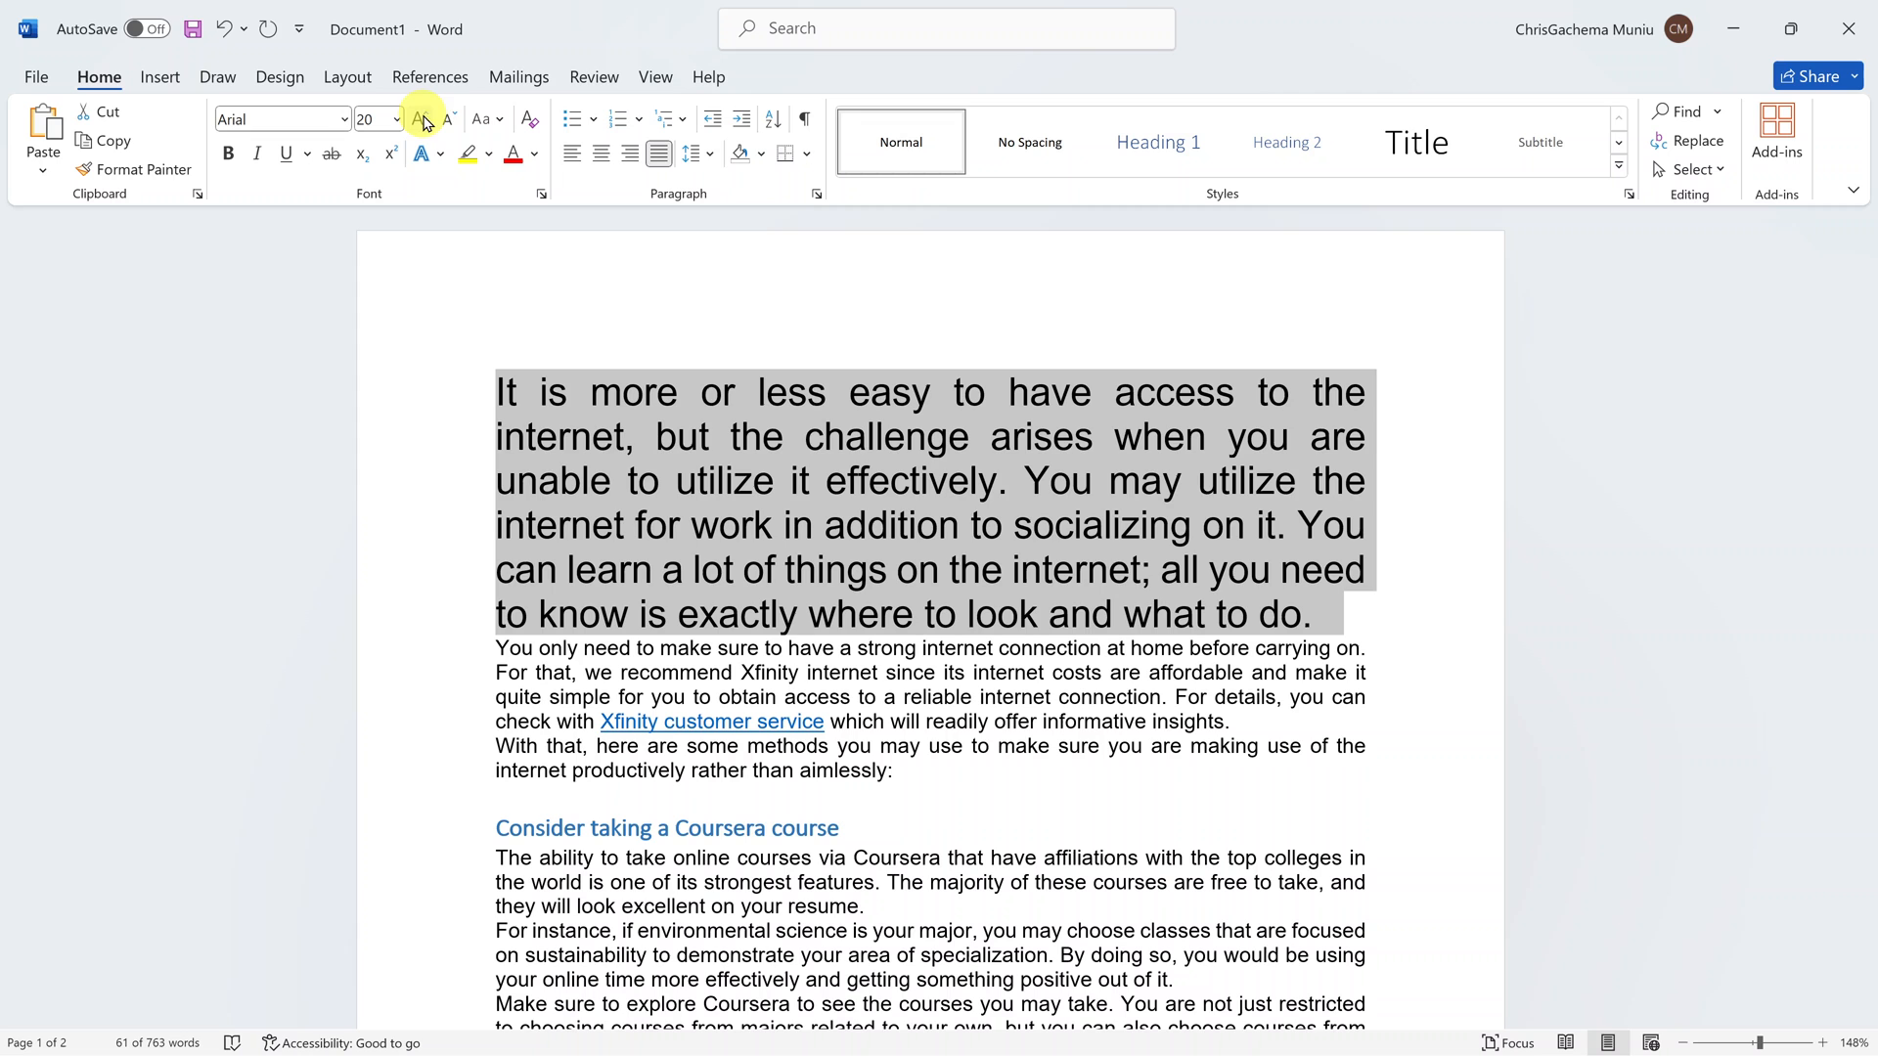
left_click(446, 118)
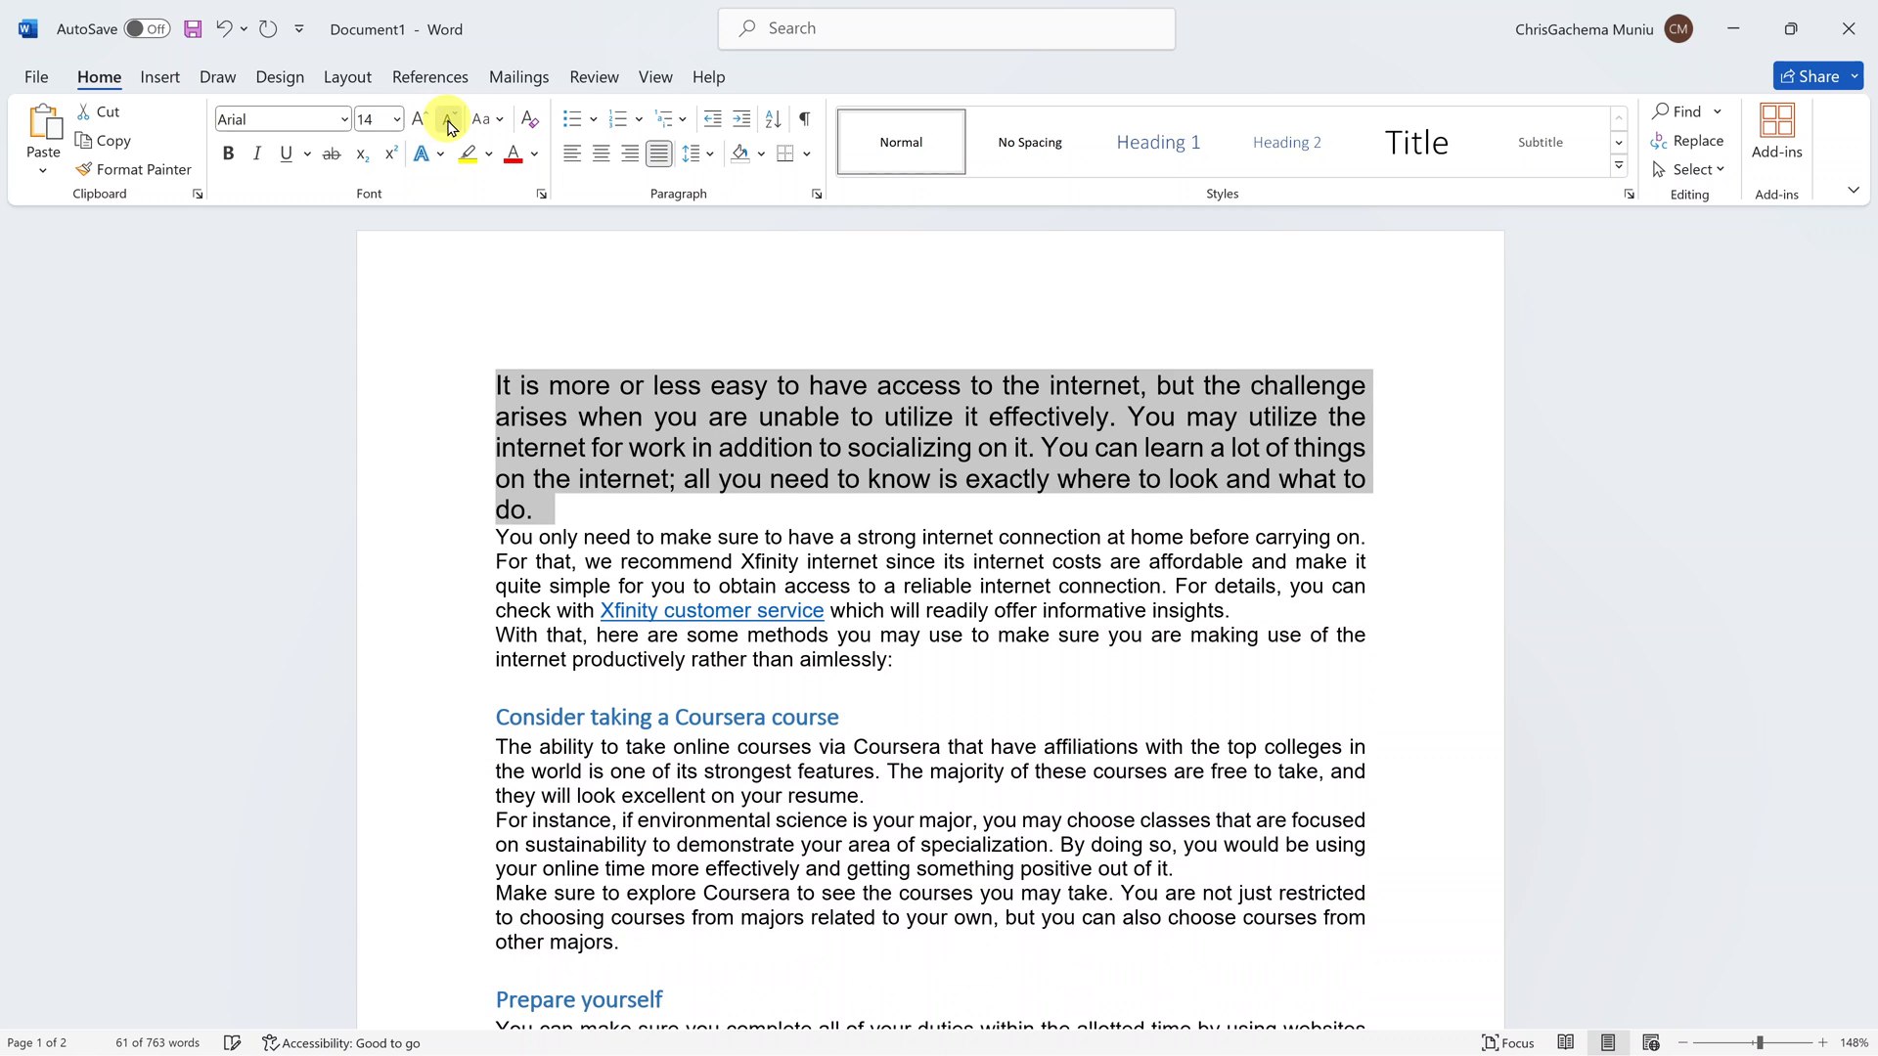
left_click(444, 117)
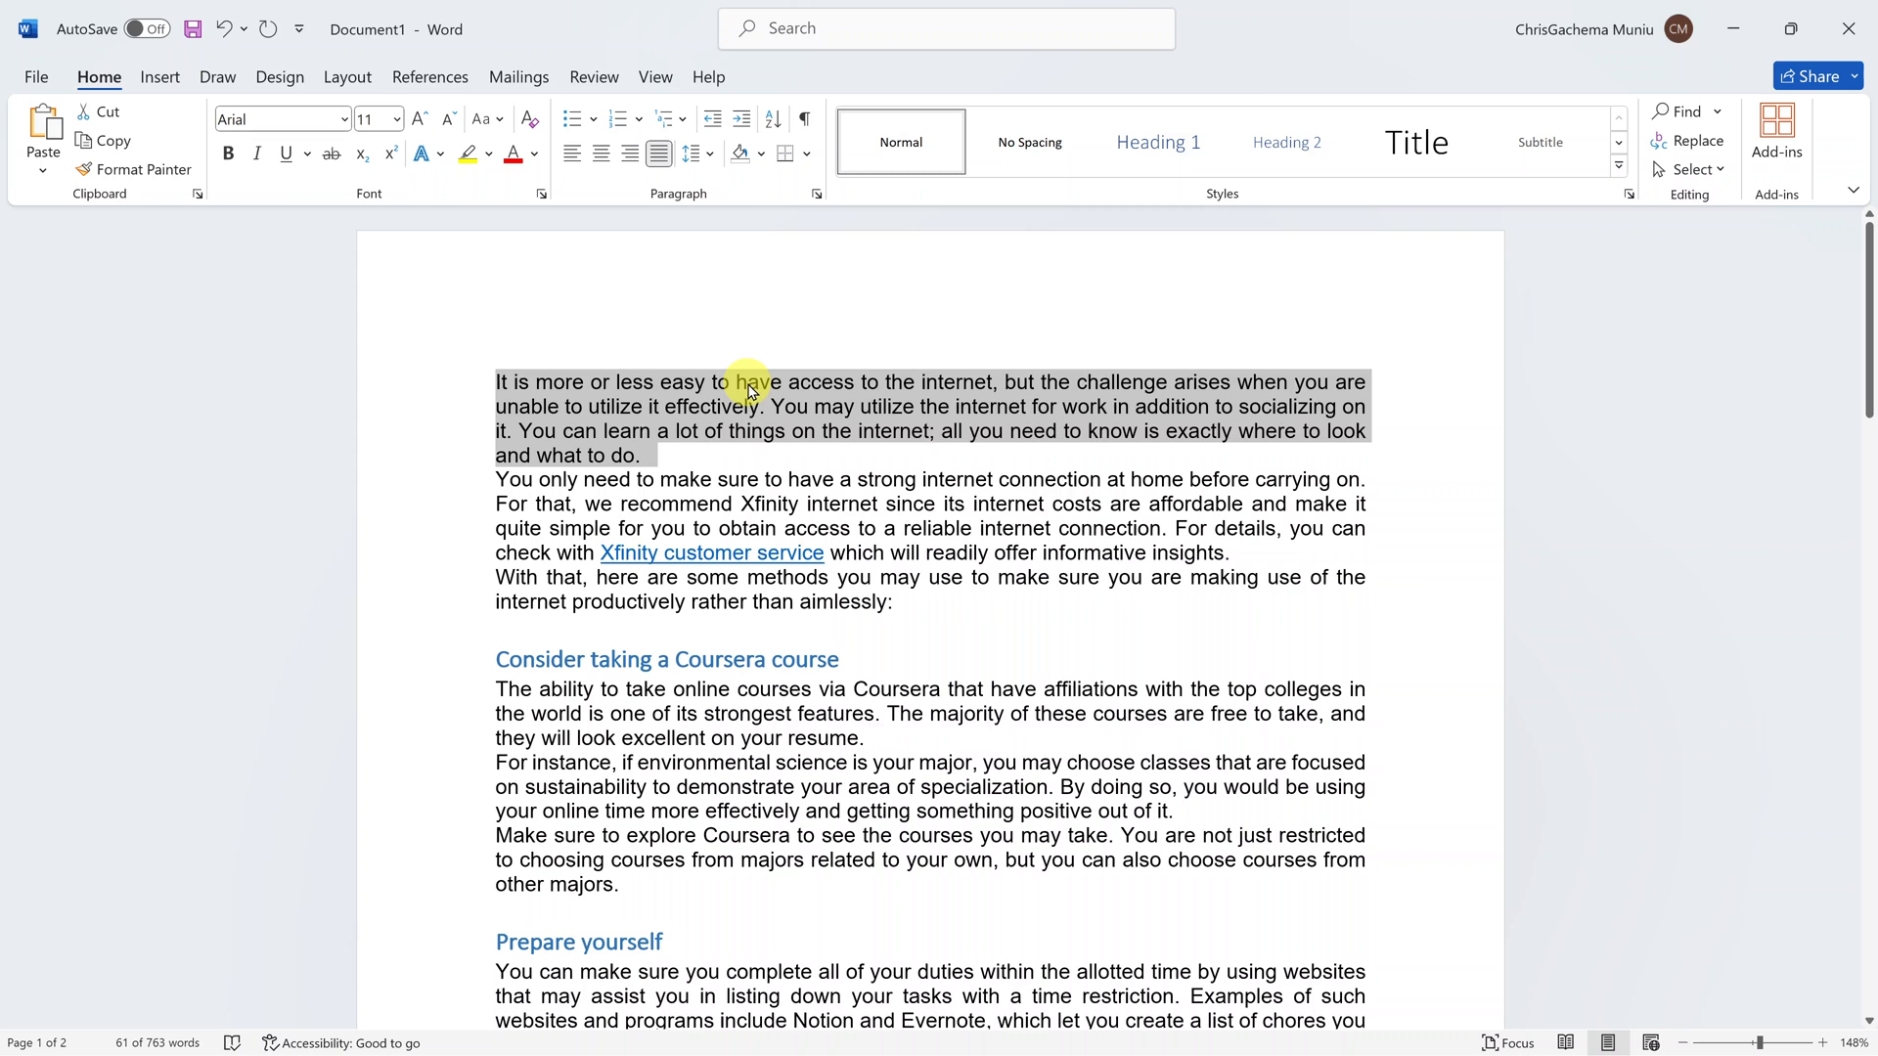
right_click(749, 393)
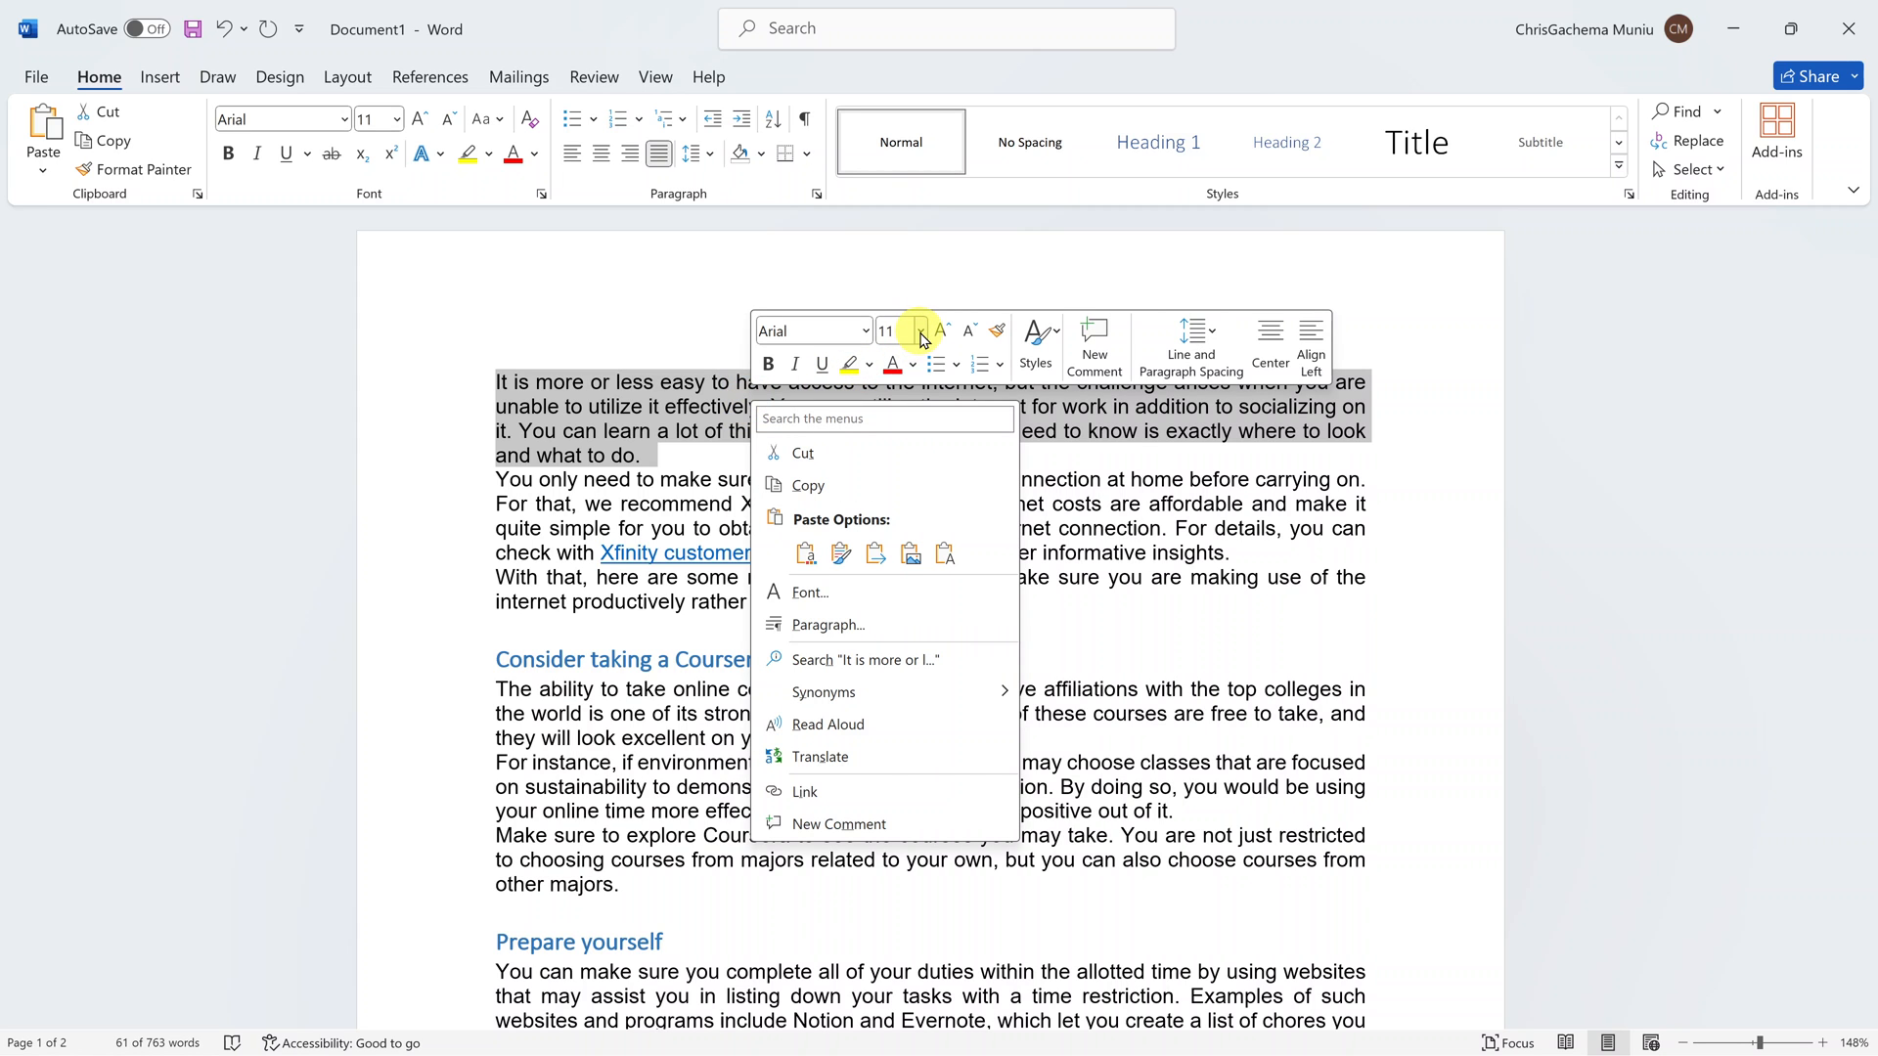
left_click(920, 331)
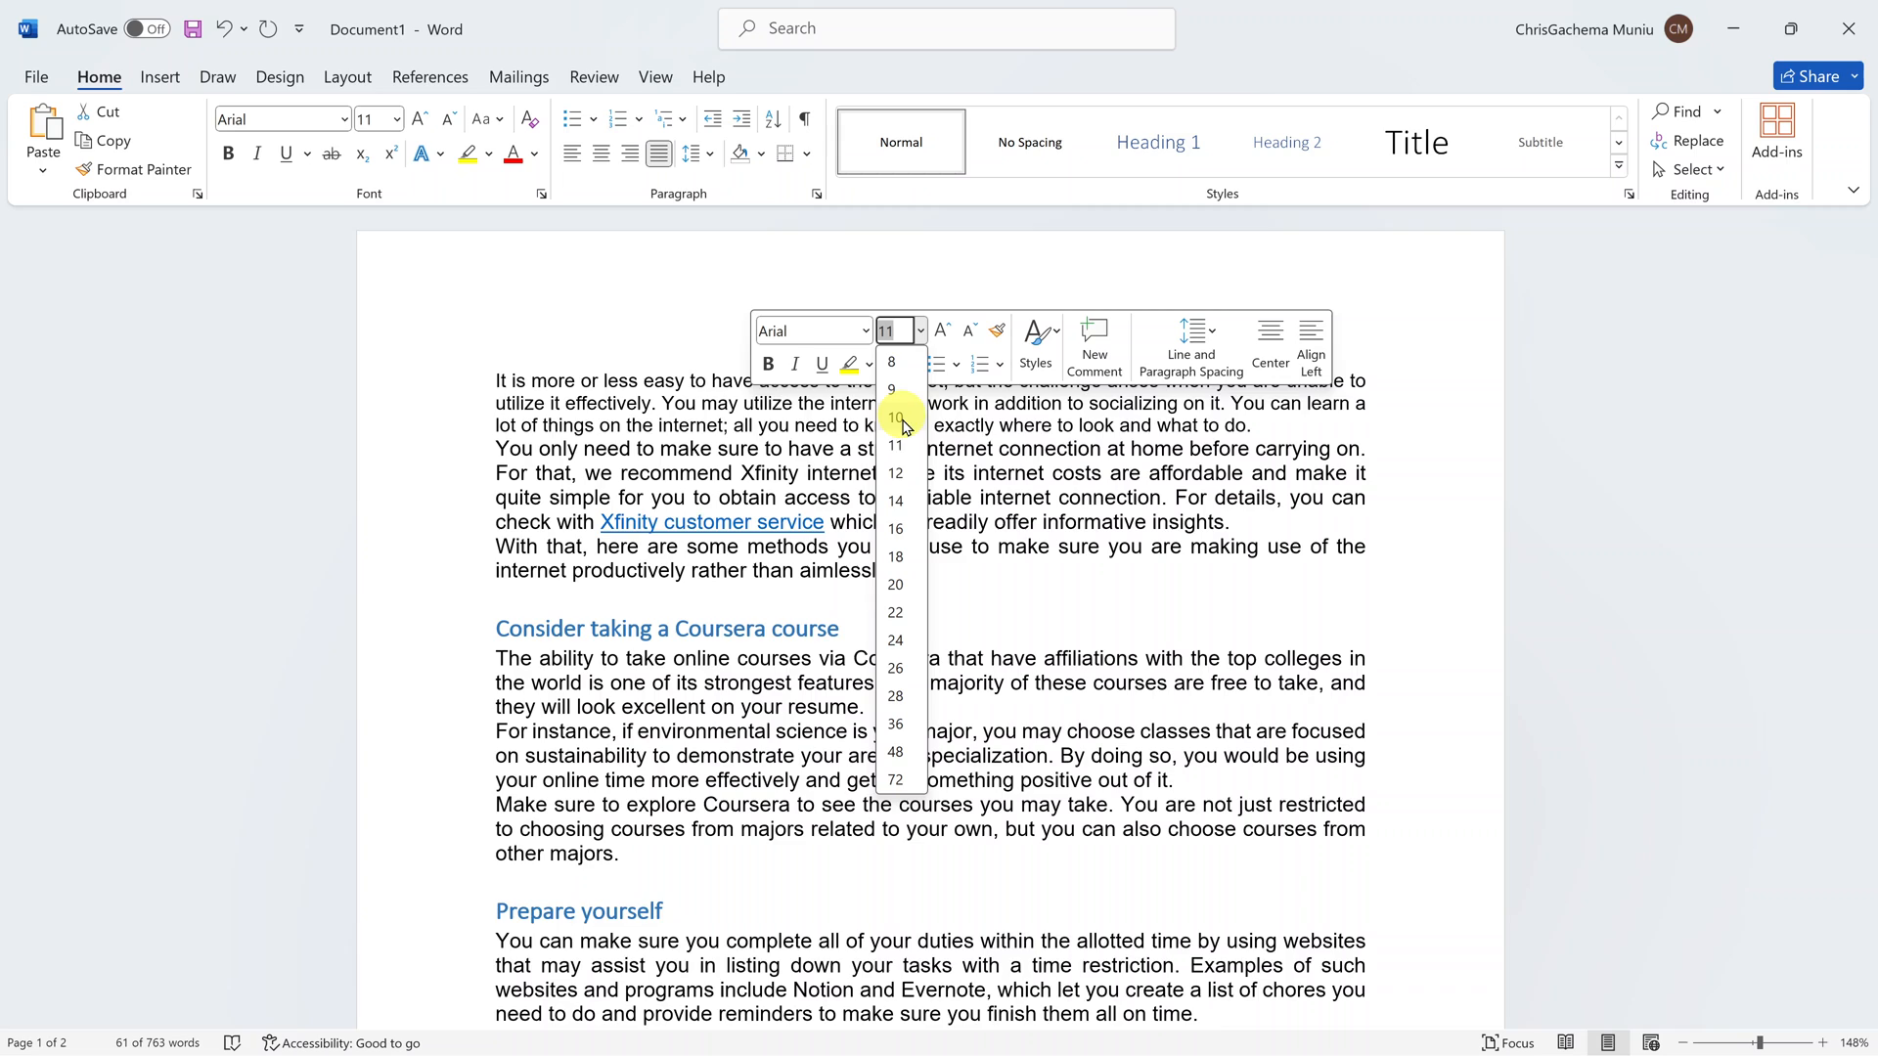
left_click(894, 613)
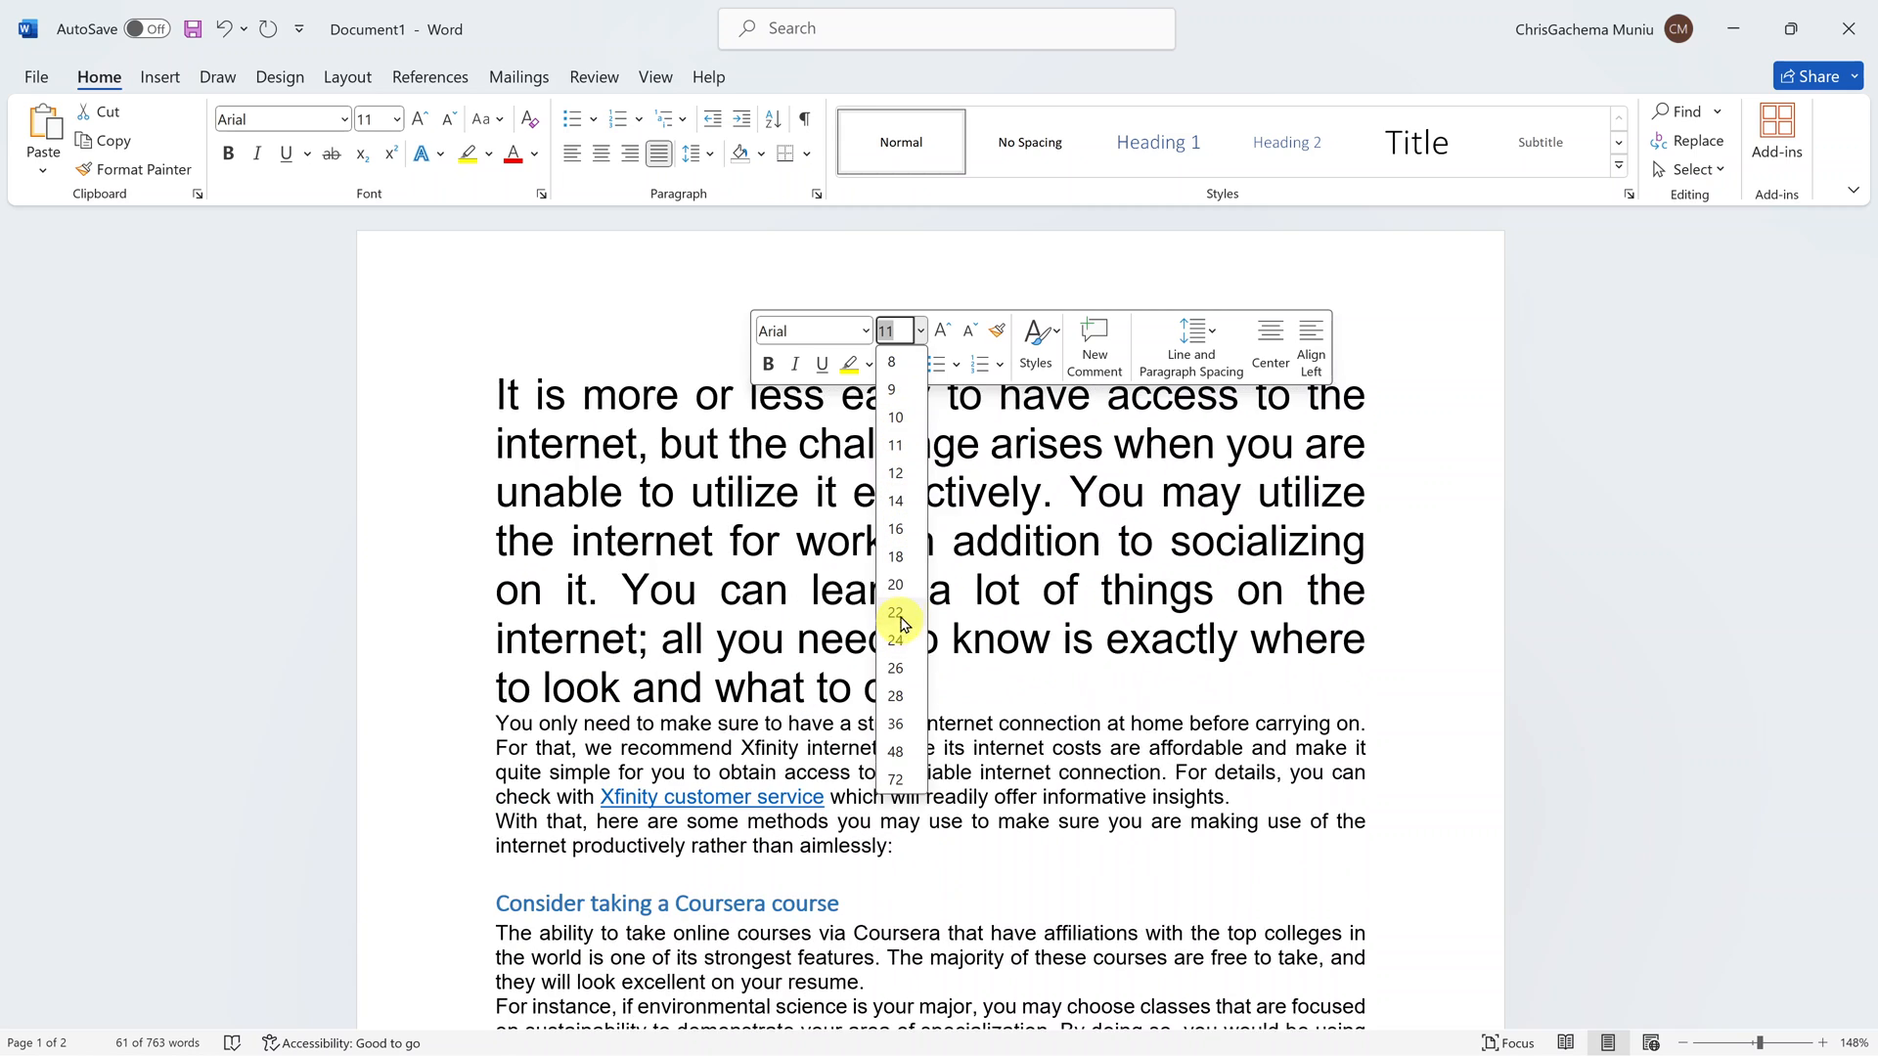
left_click(894, 444)
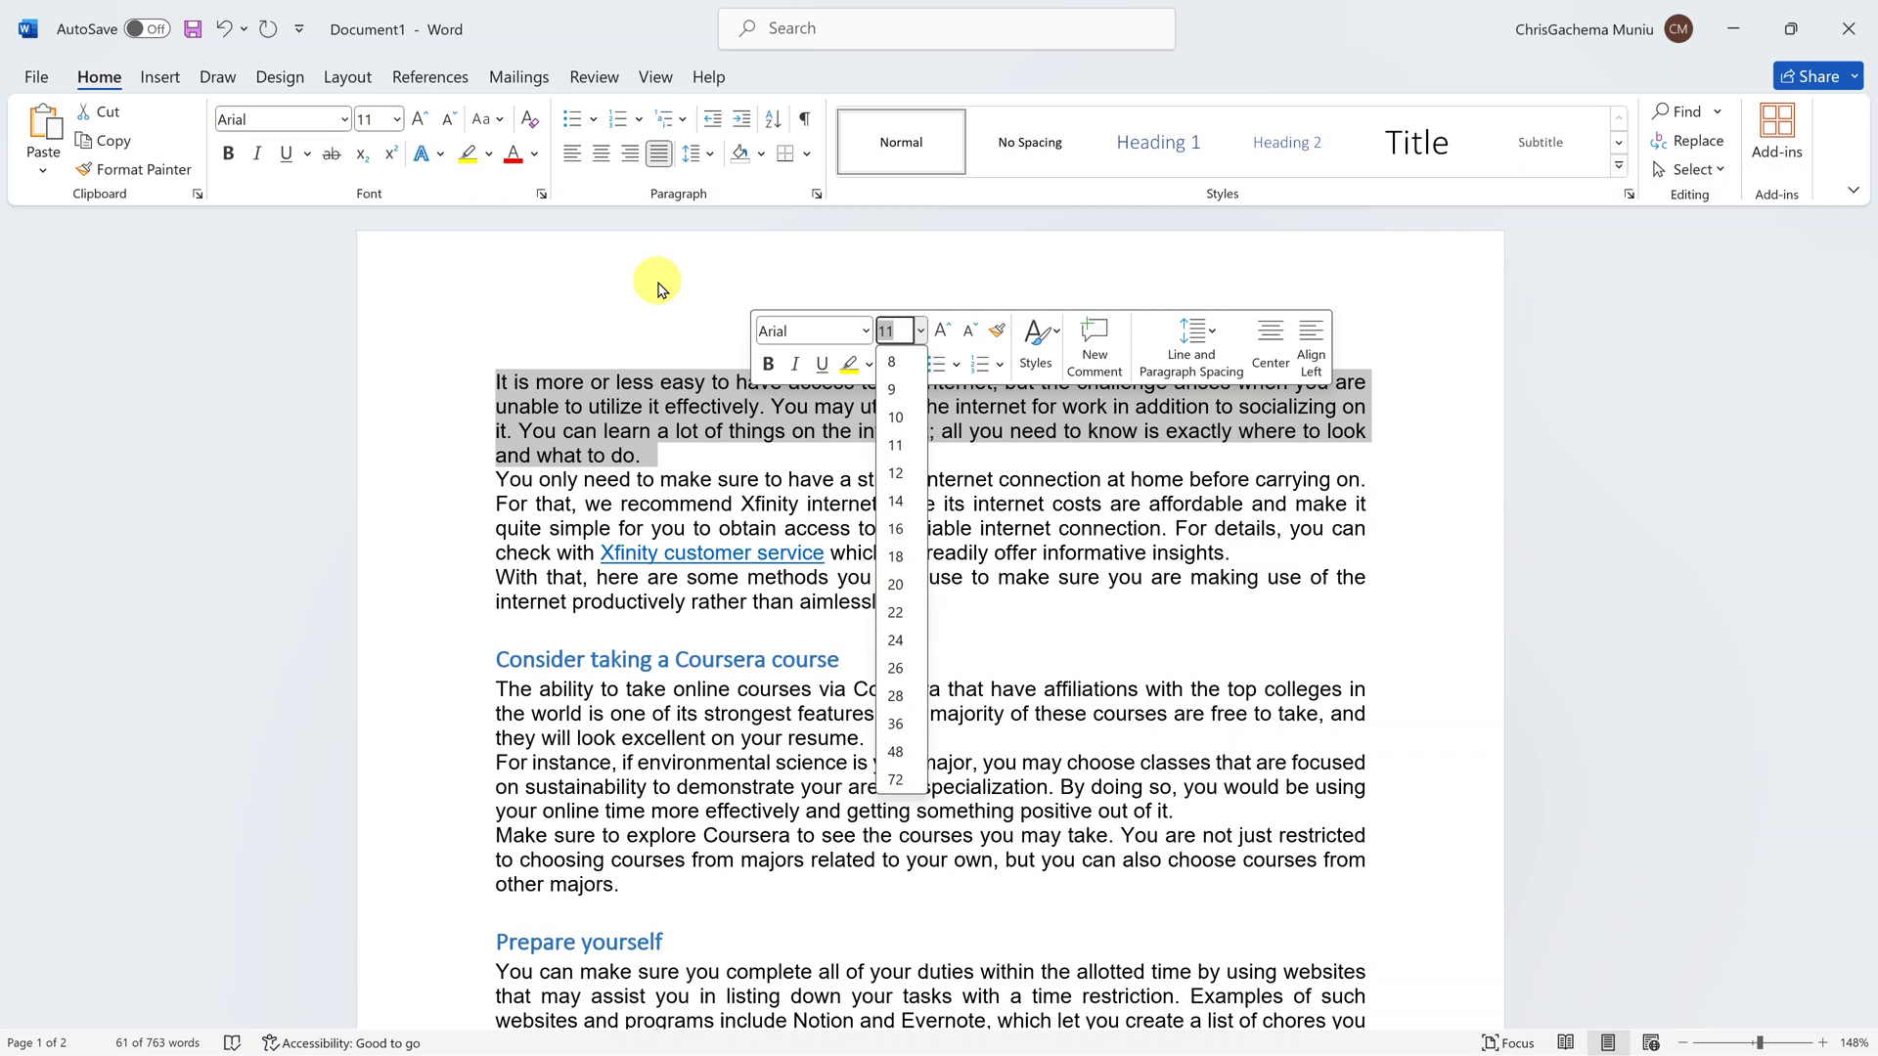
left_click(669, 295)
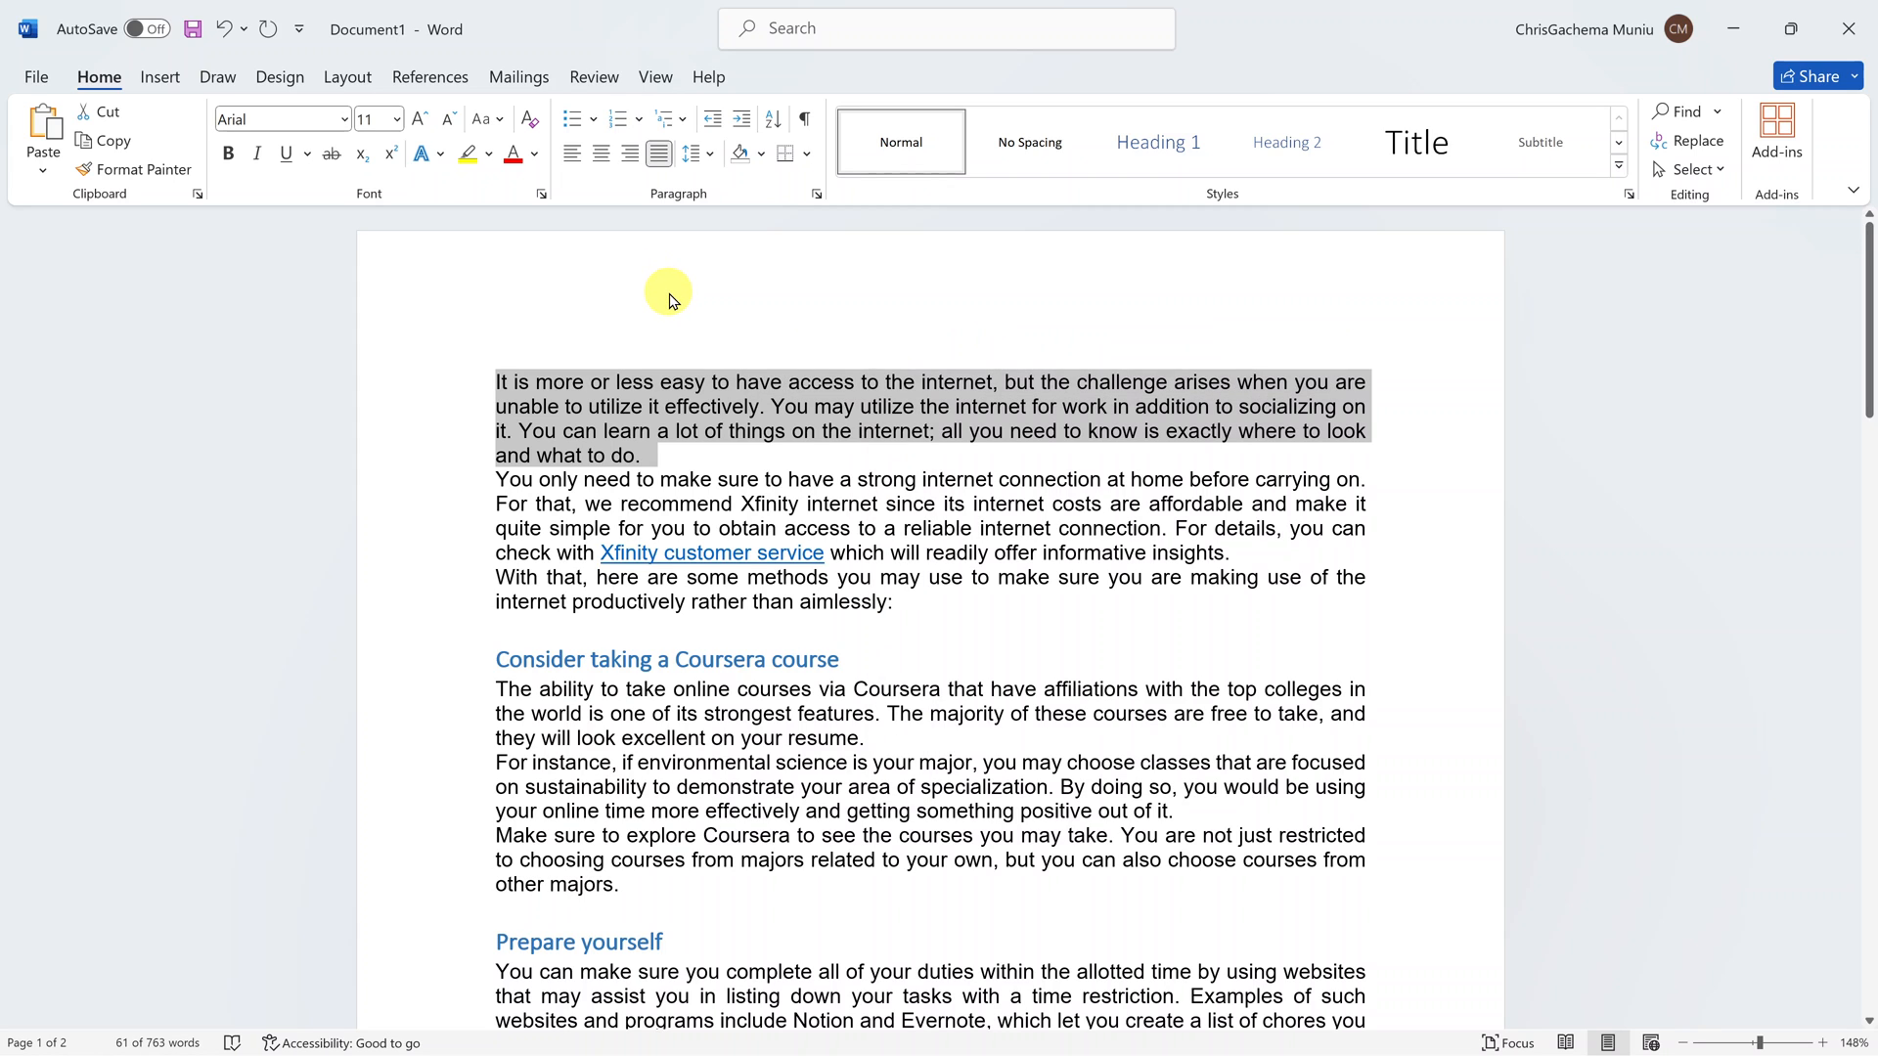
mouse_move(833, 405)
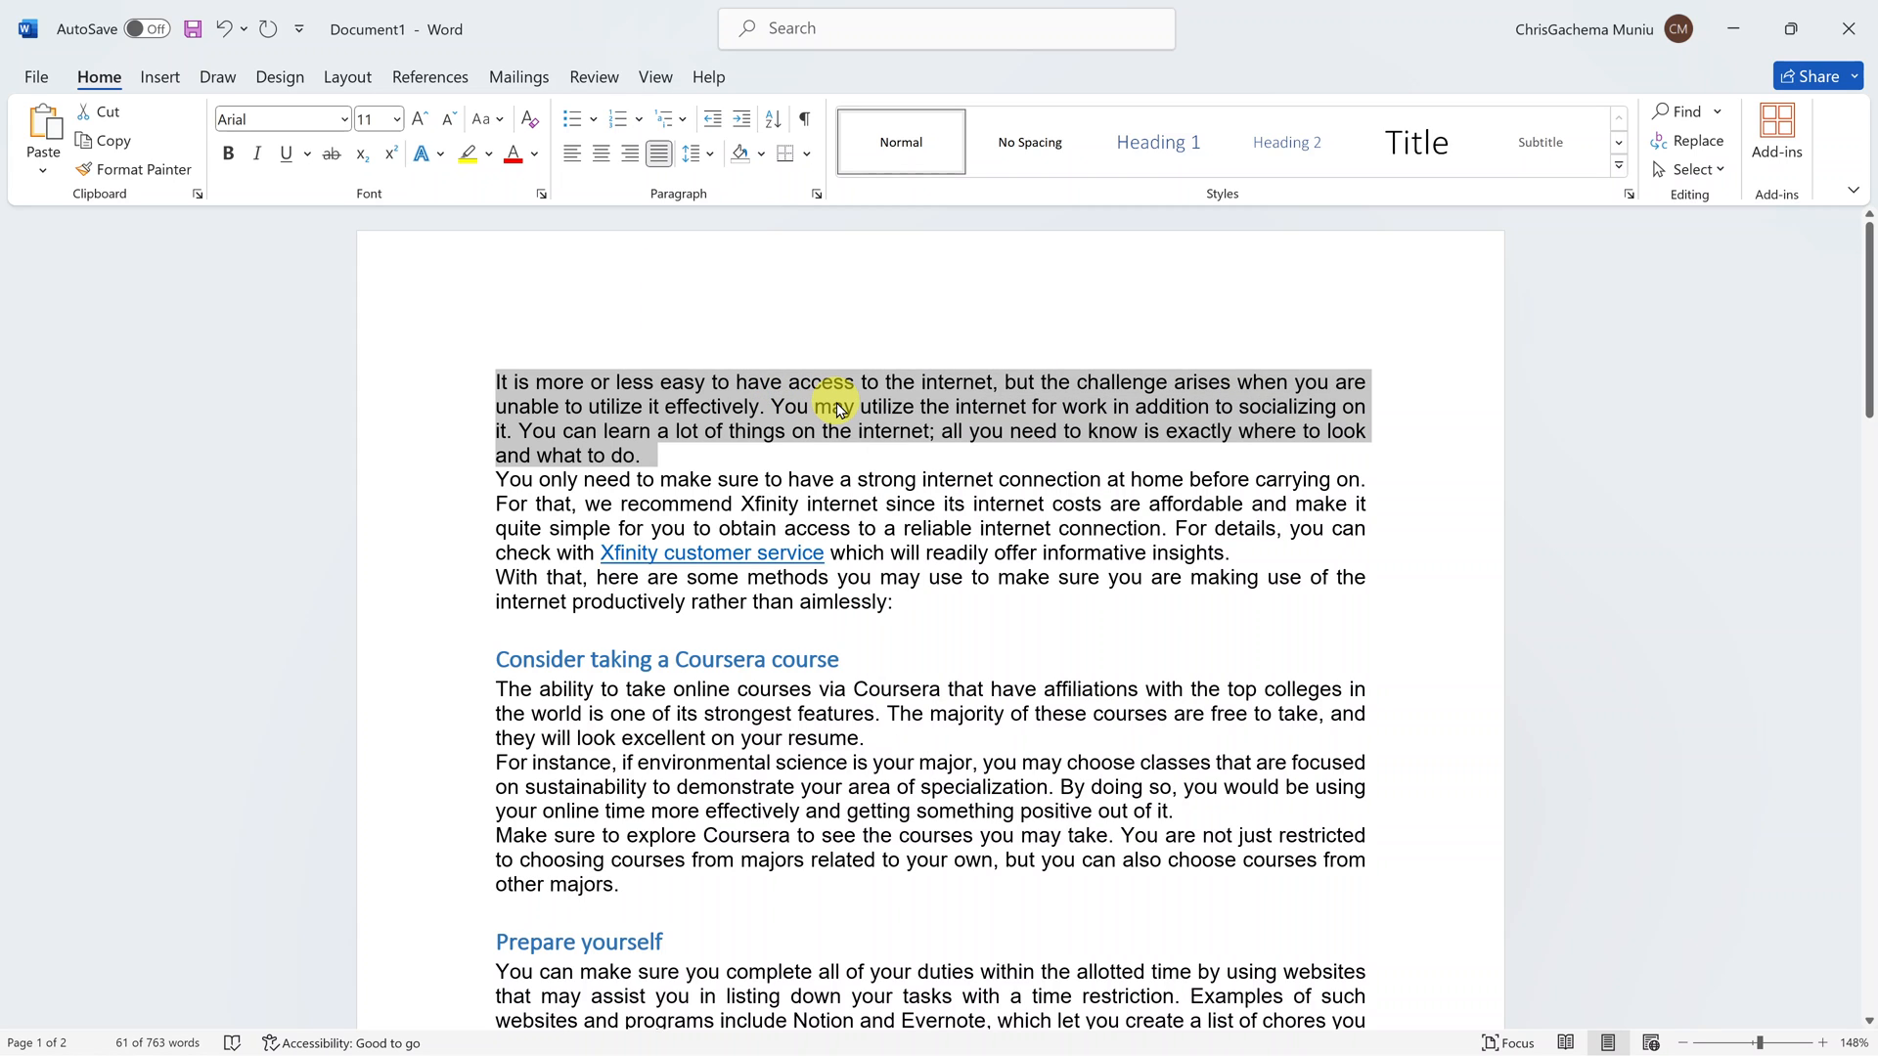
Step: Launch the Font dialog for the selected paragraph via the Font group launcher
left_click(542, 193)
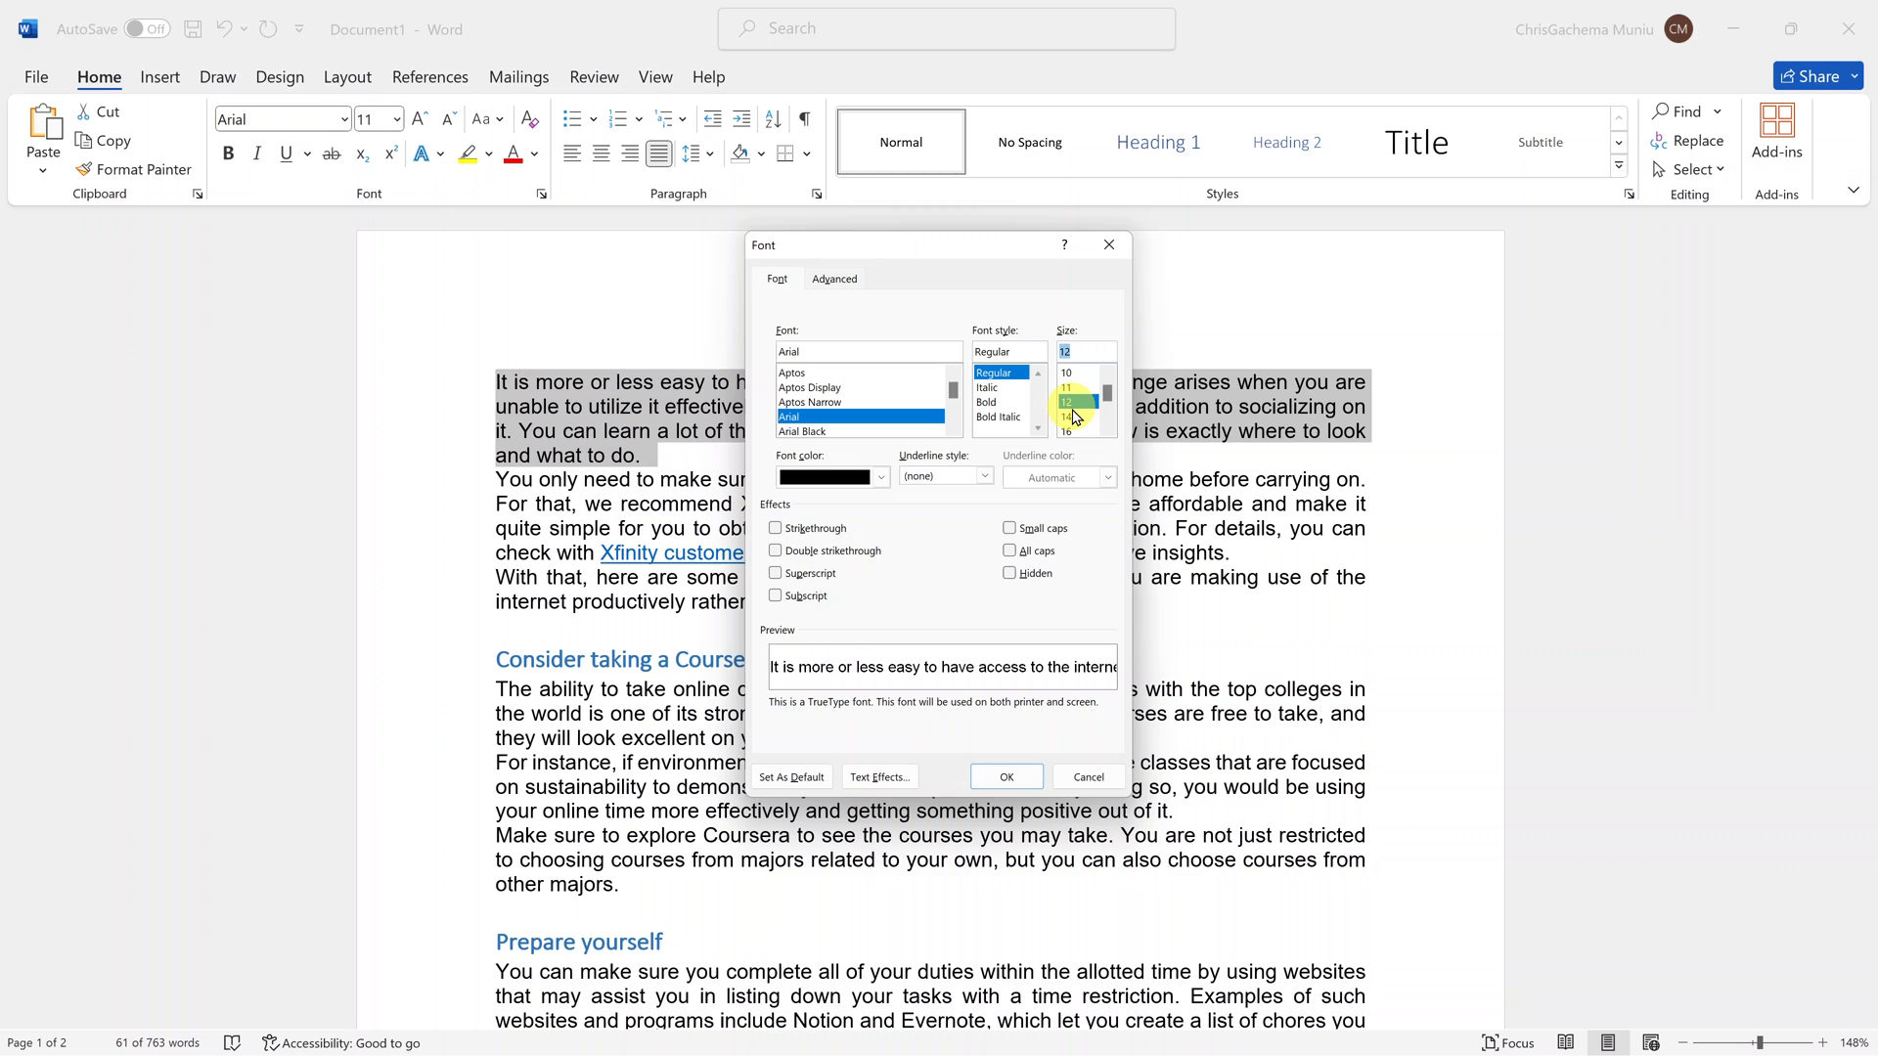
Step: Pick 14 in the Size list, confirm with OK, and deselect to view the result
left_click(1064, 415)
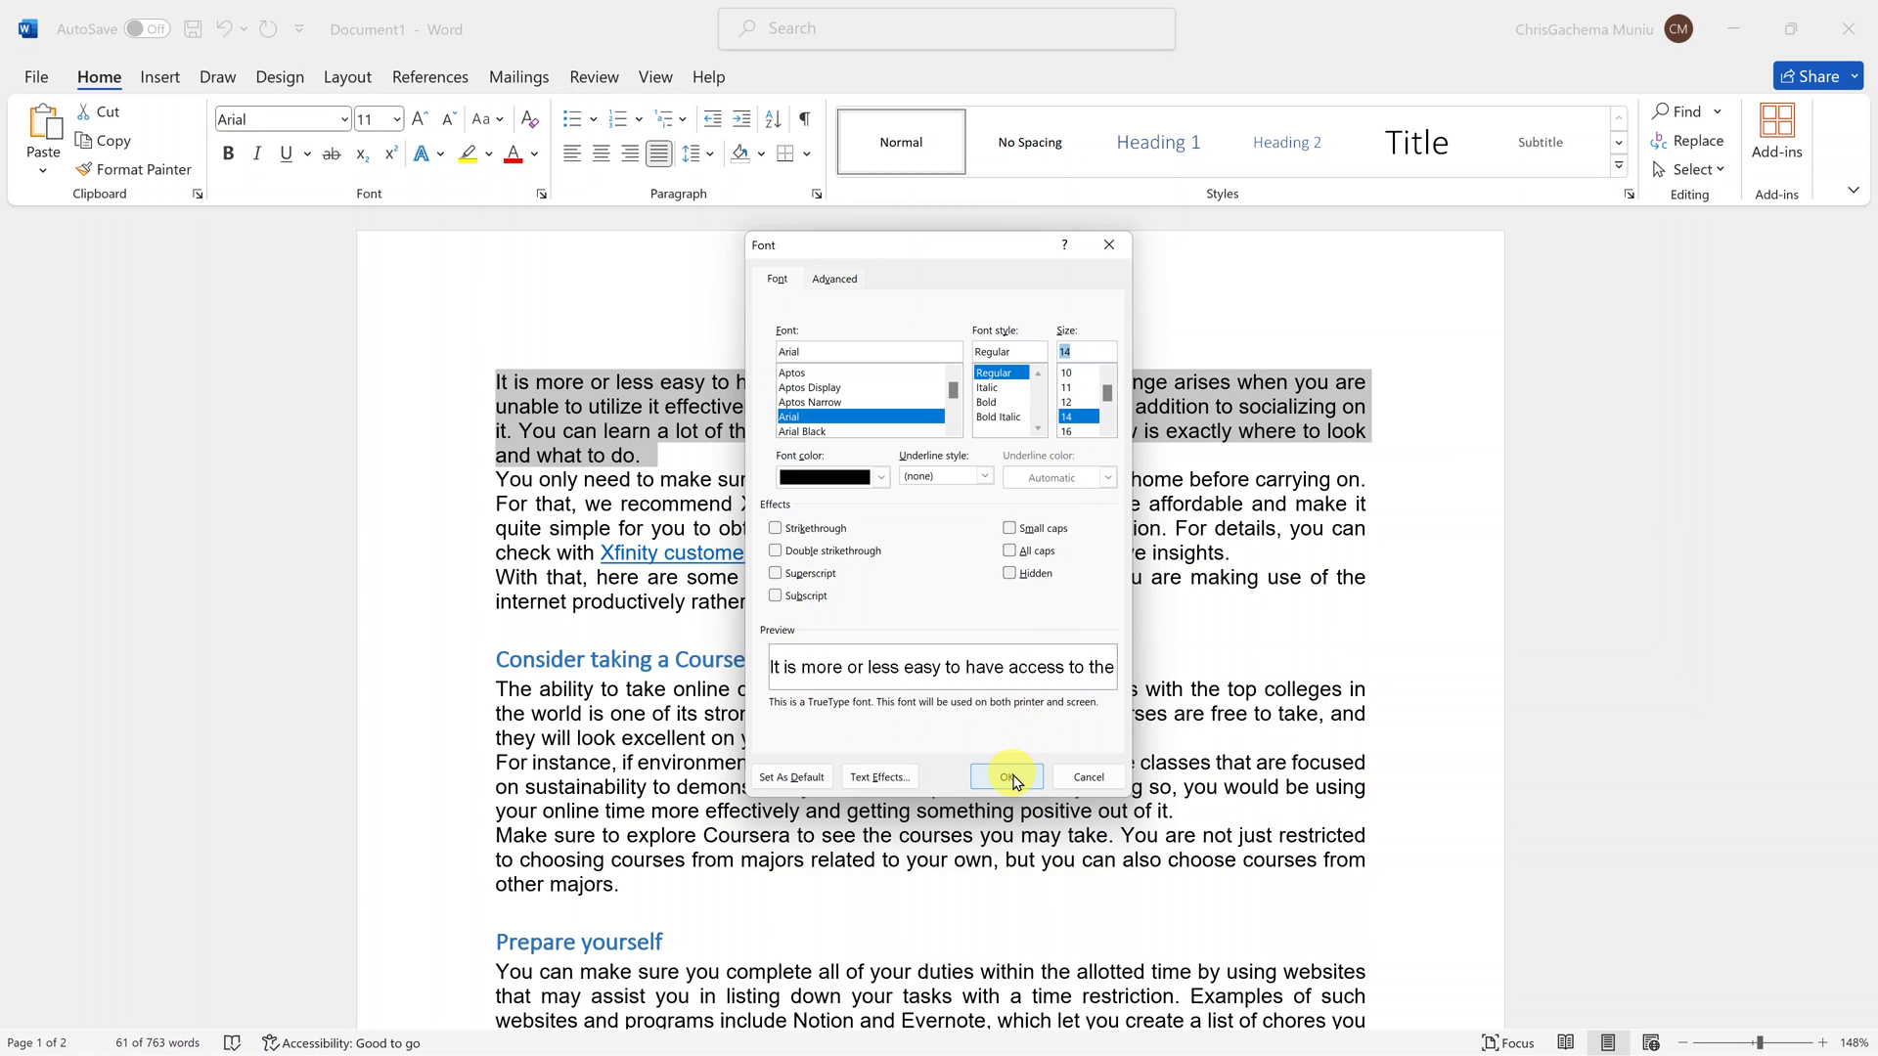
left_click(1007, 776)
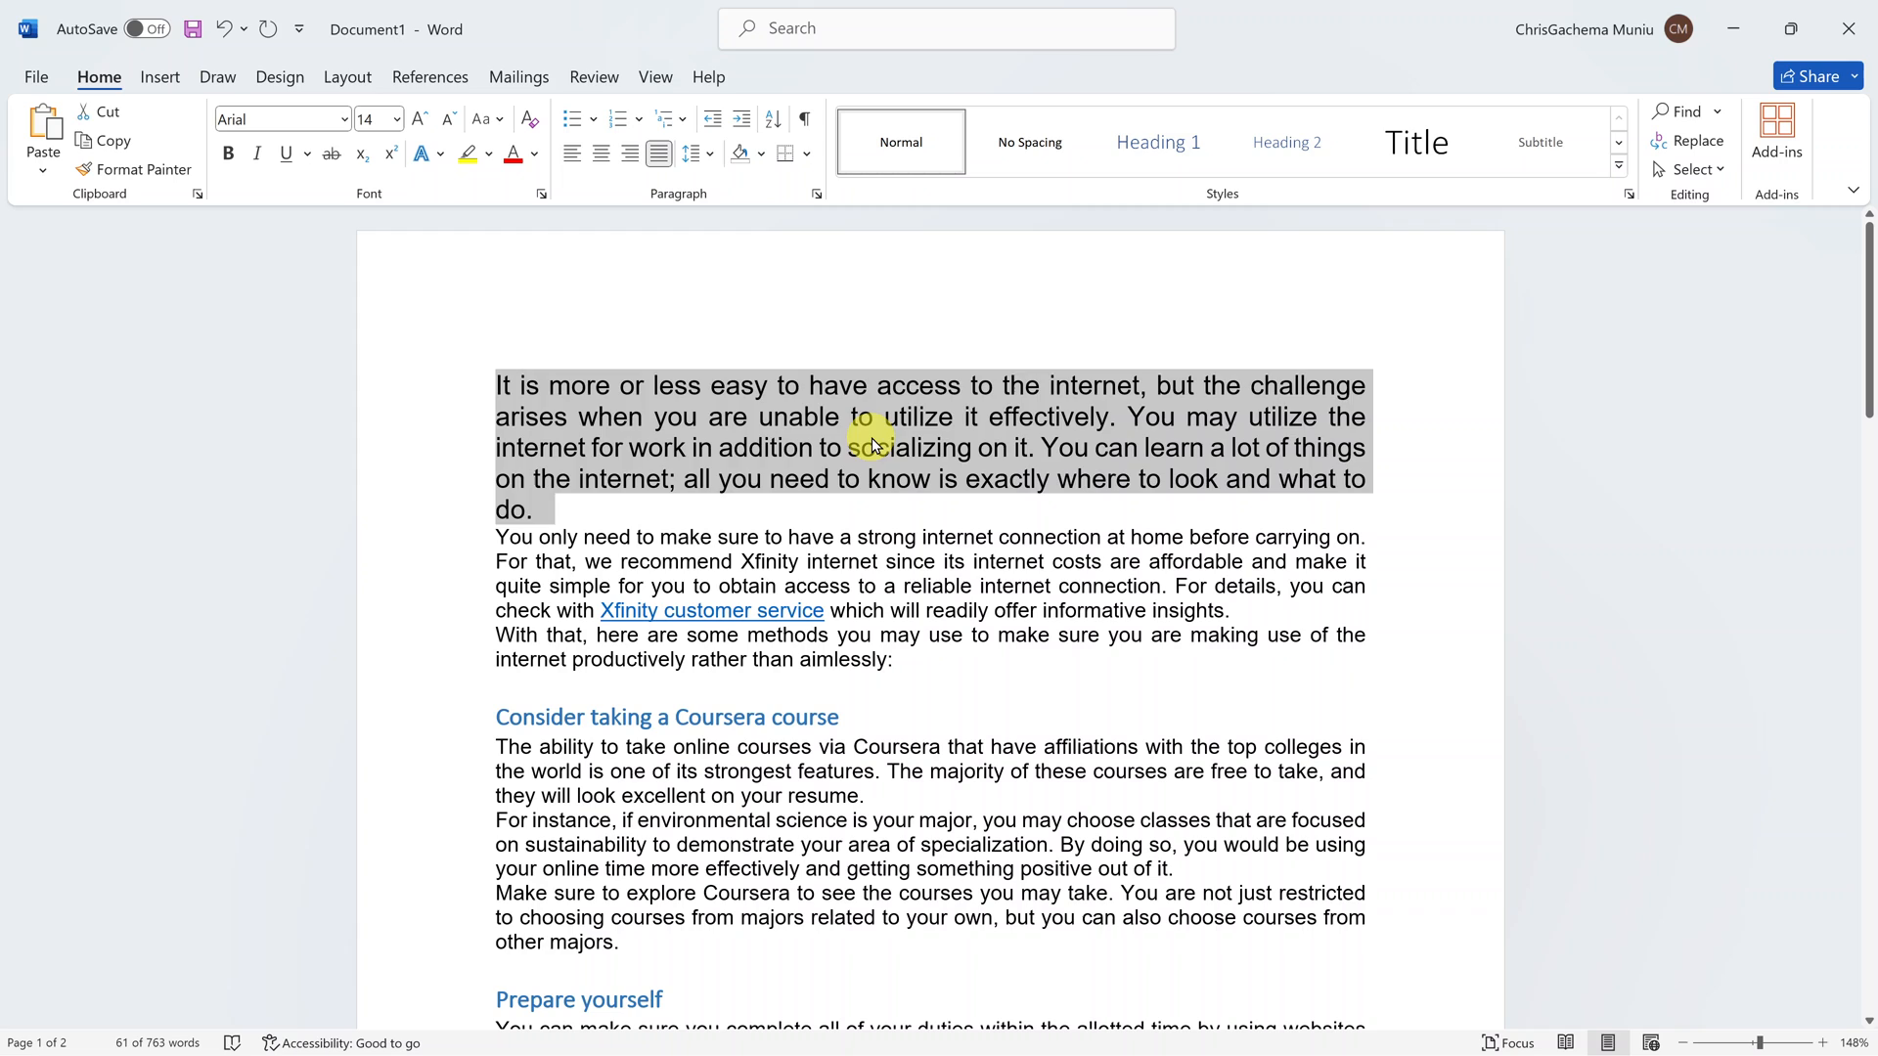
left_click(923, 510)
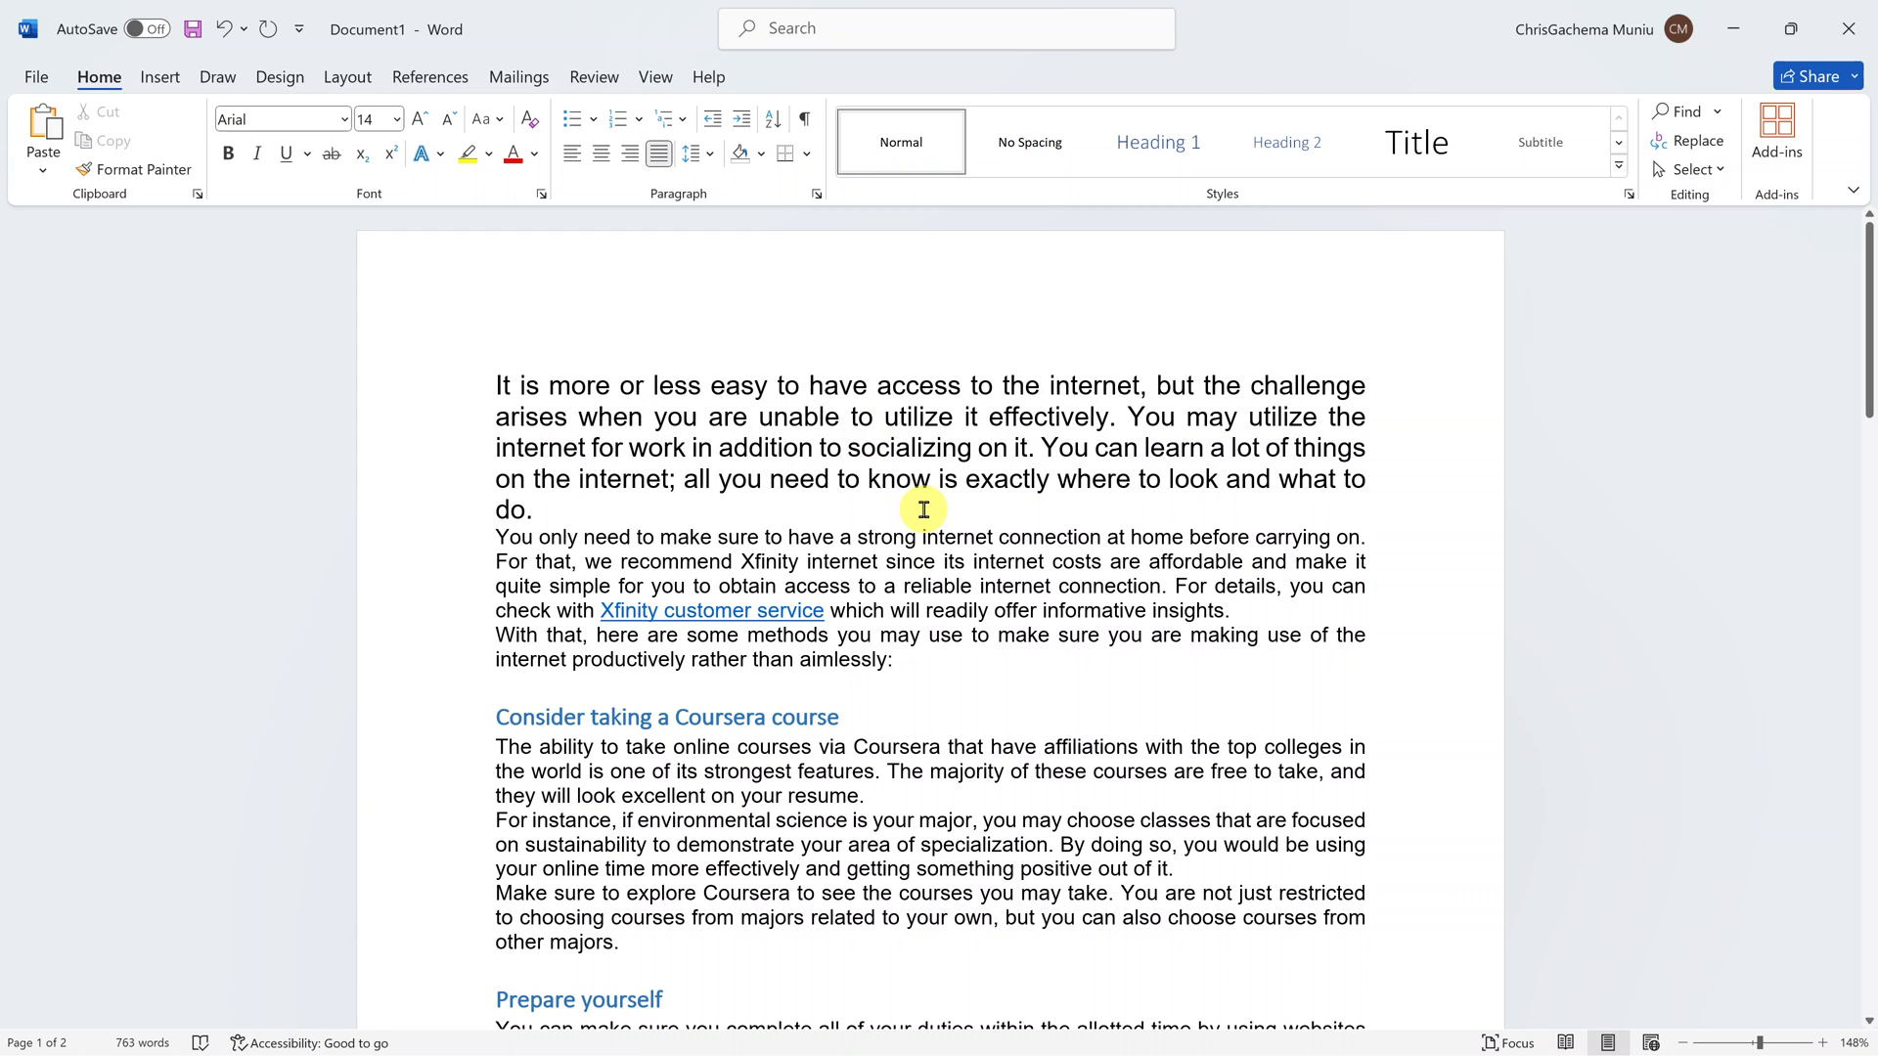